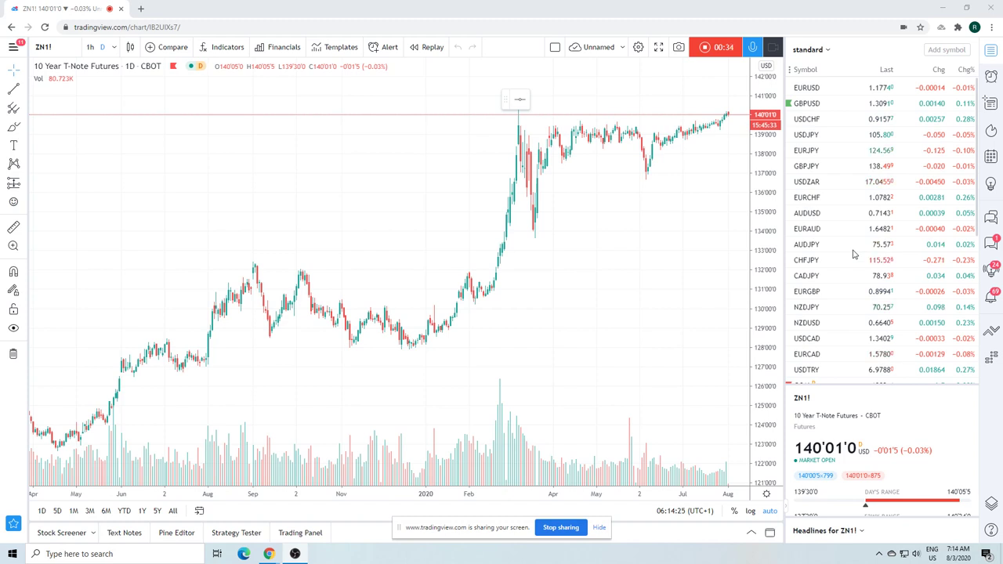
mouse_move(509, 276)
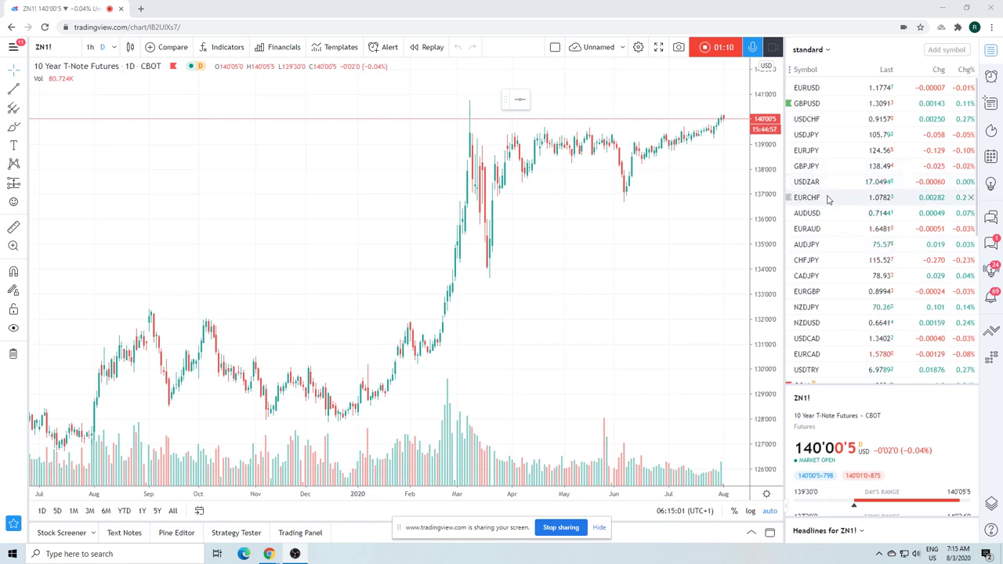
Load ES1! S&P 500 E-mini futures and switch to the 1h timeframe
click(801, 296)
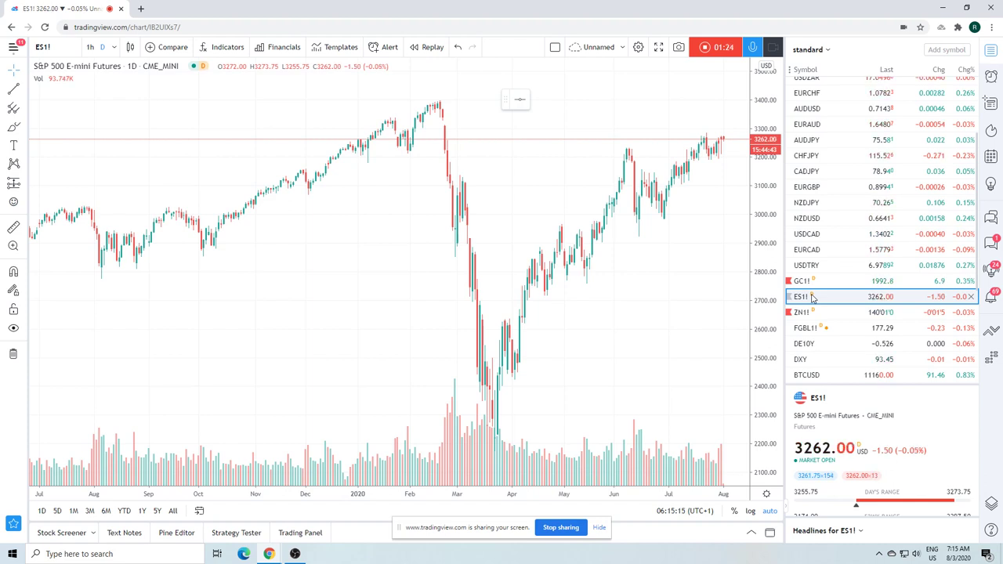
mouse_move(617, 291)
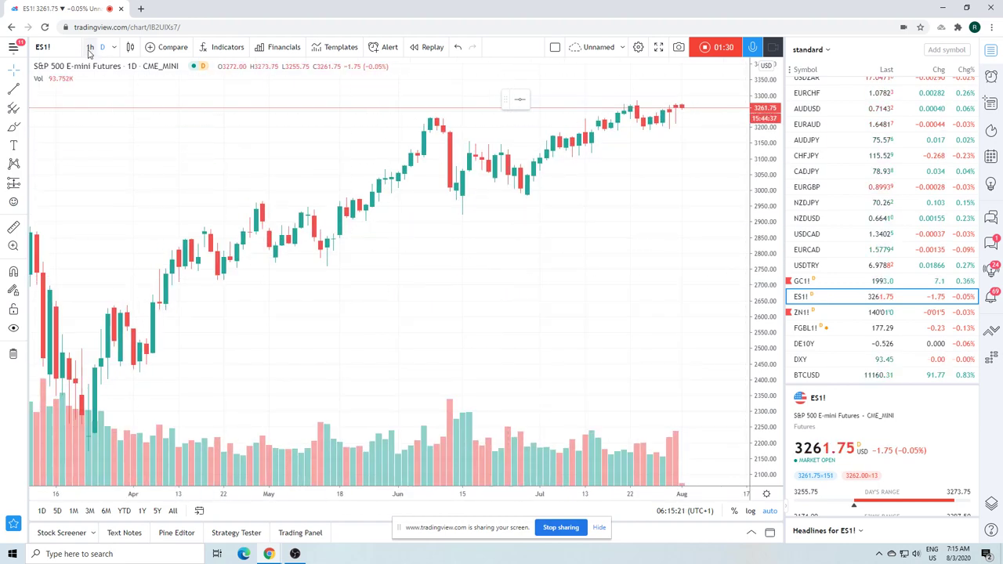
click(90, 47)
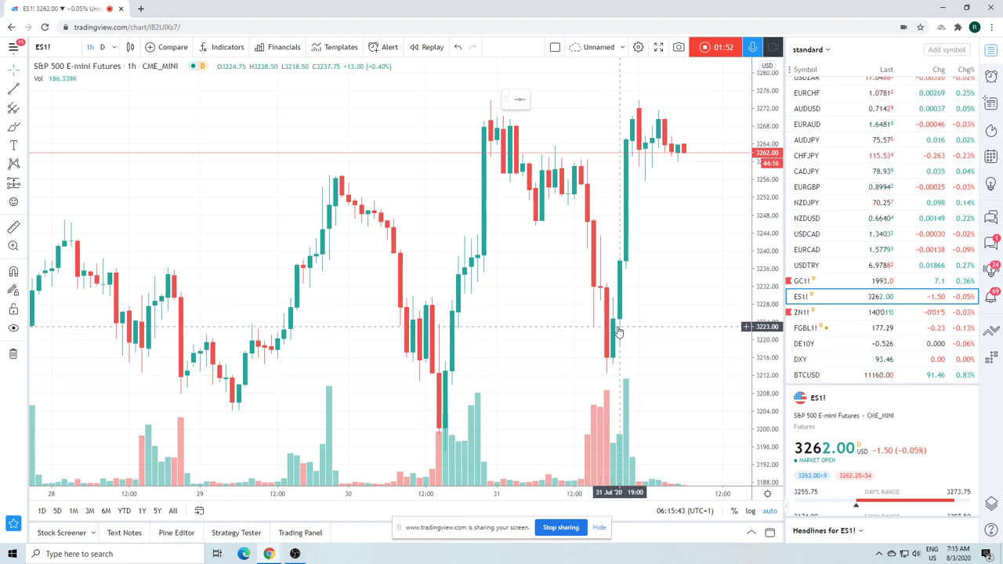
mouse_move(666, 207)
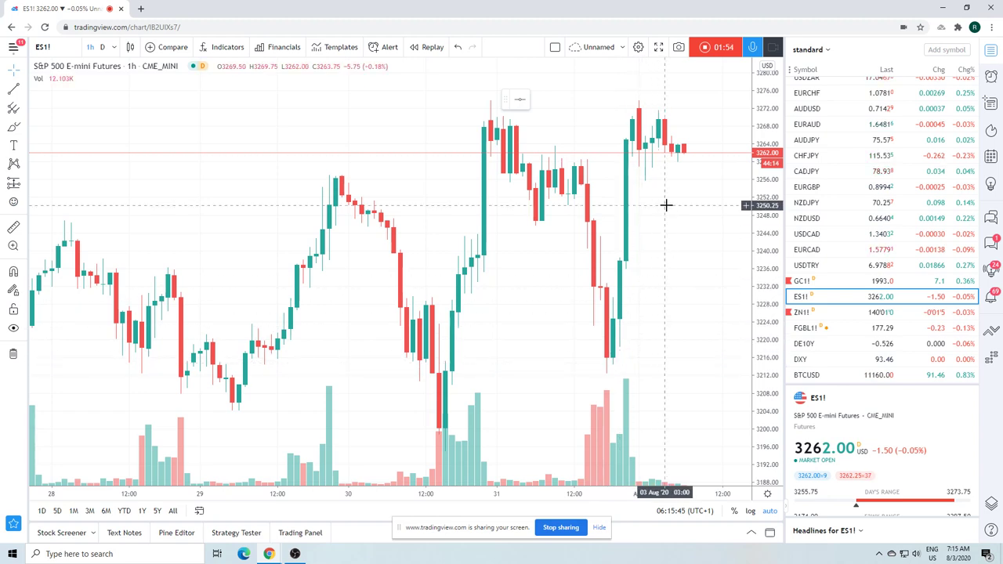
mouse_move(649, 125)
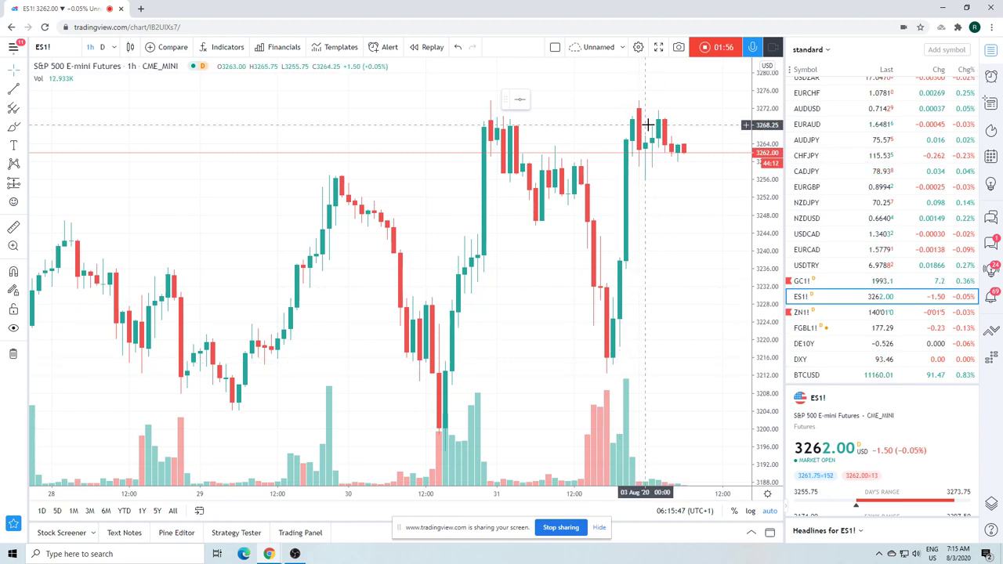
mouse_move(634, 144)
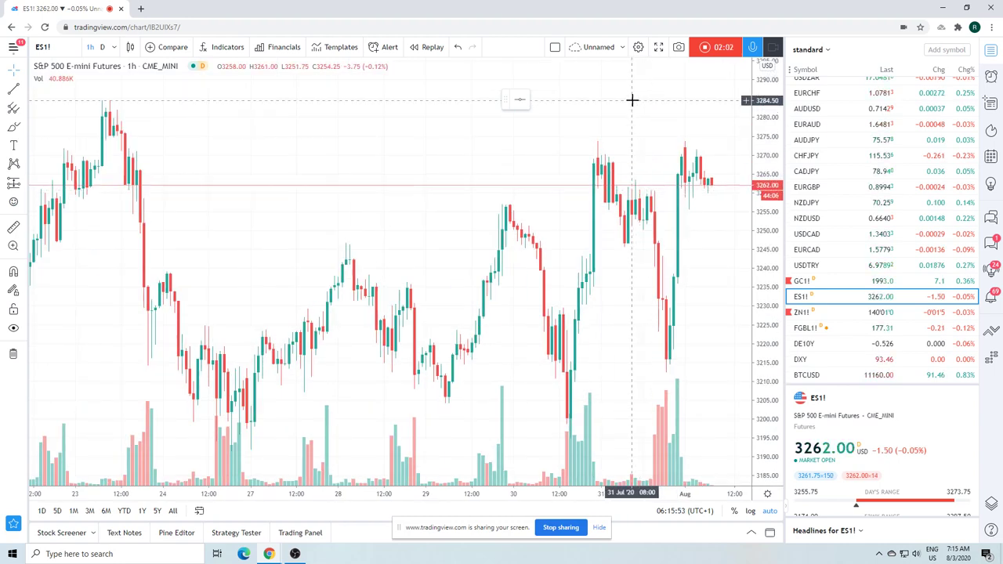
mouse_move(373, 100)
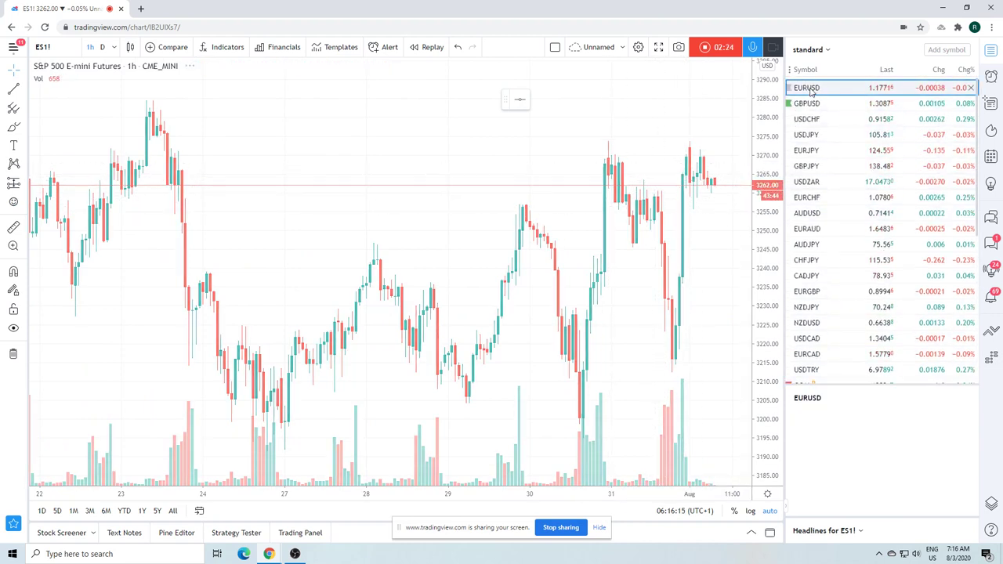
Load the EURUSD pair on the hourly chart from the watchlist
click(806, 88)
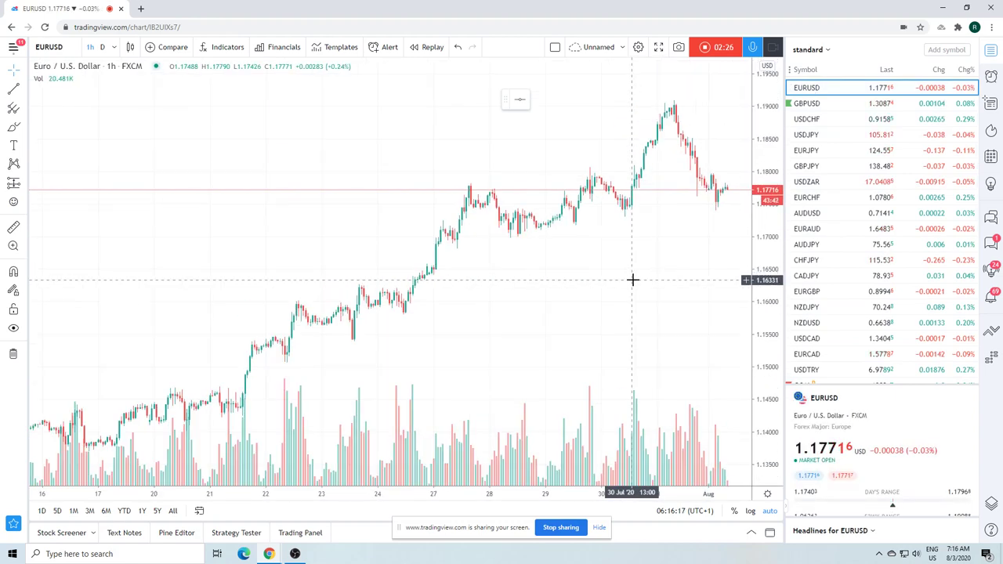
mouse_move(665, 223)
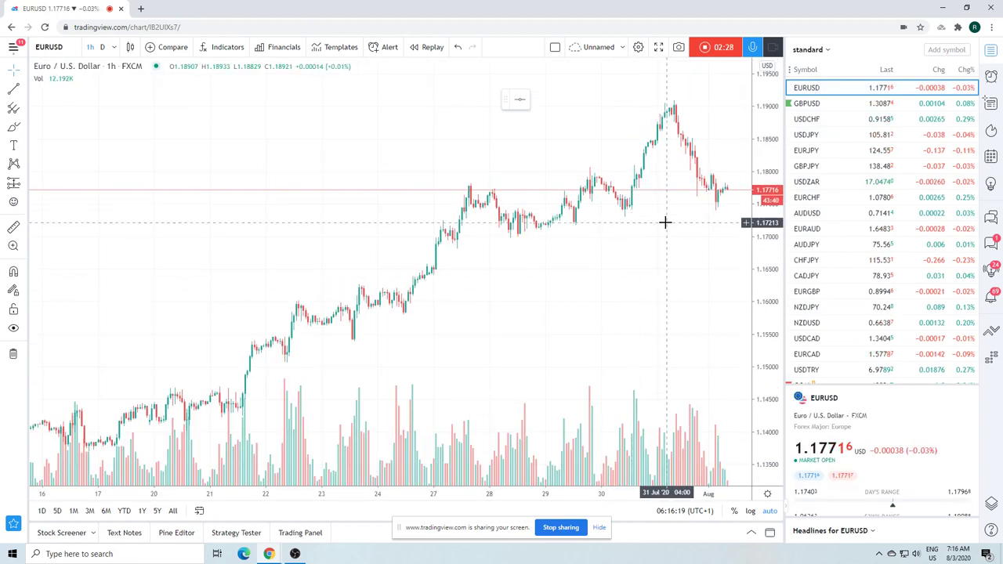
mouse_move(537, 248)
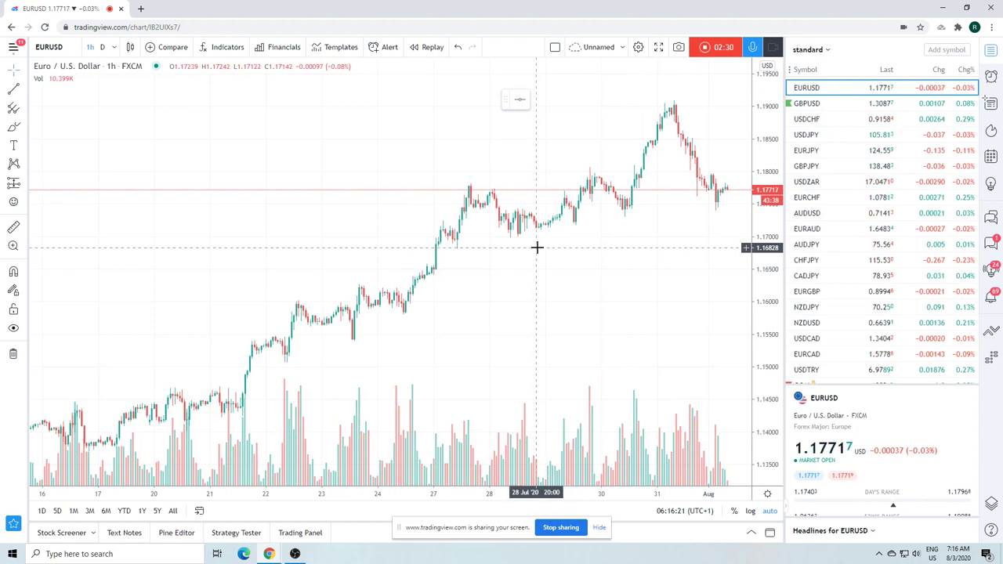
mouse_move(557, 210)
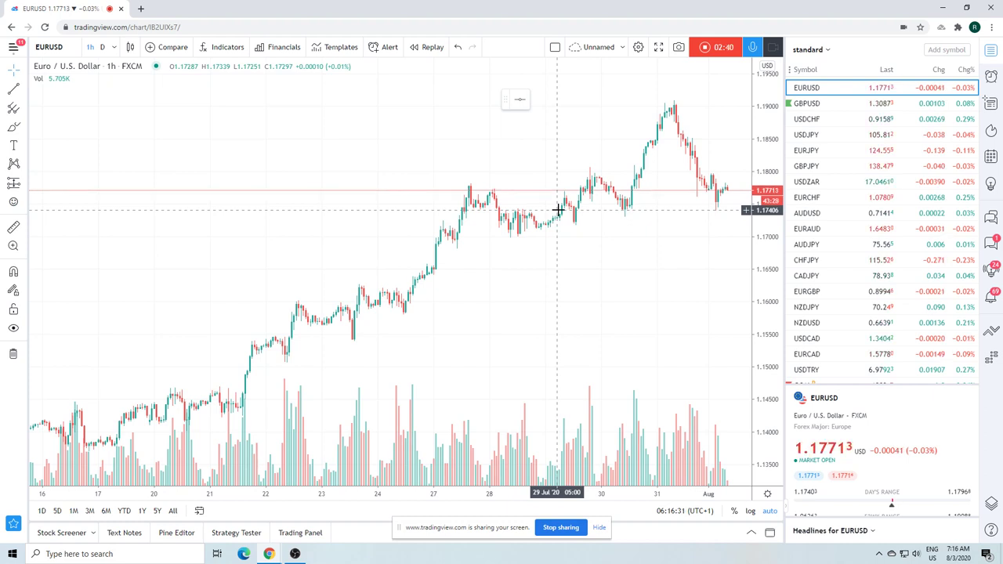
mouse_move(693, 115)
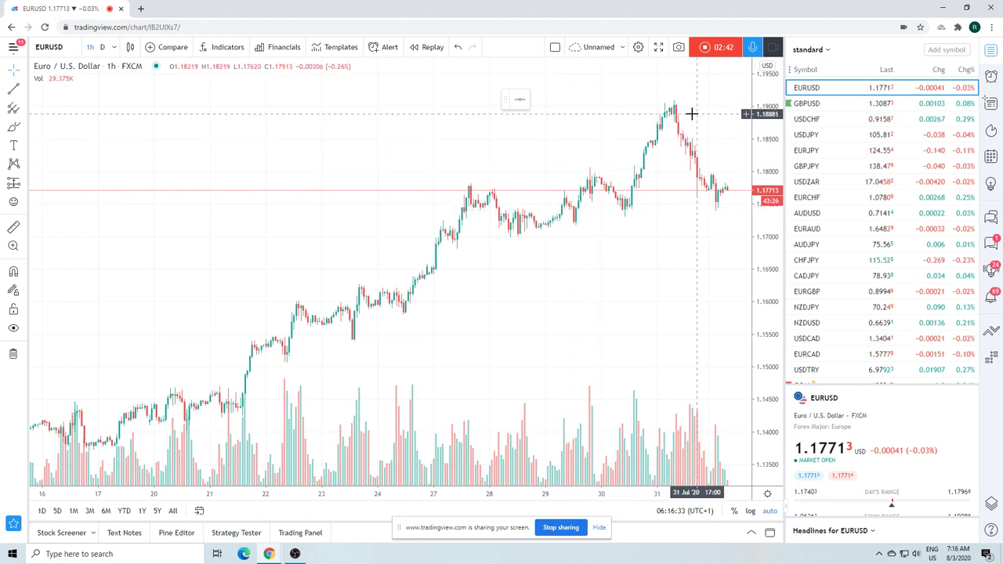
mouse_move(702, 144)
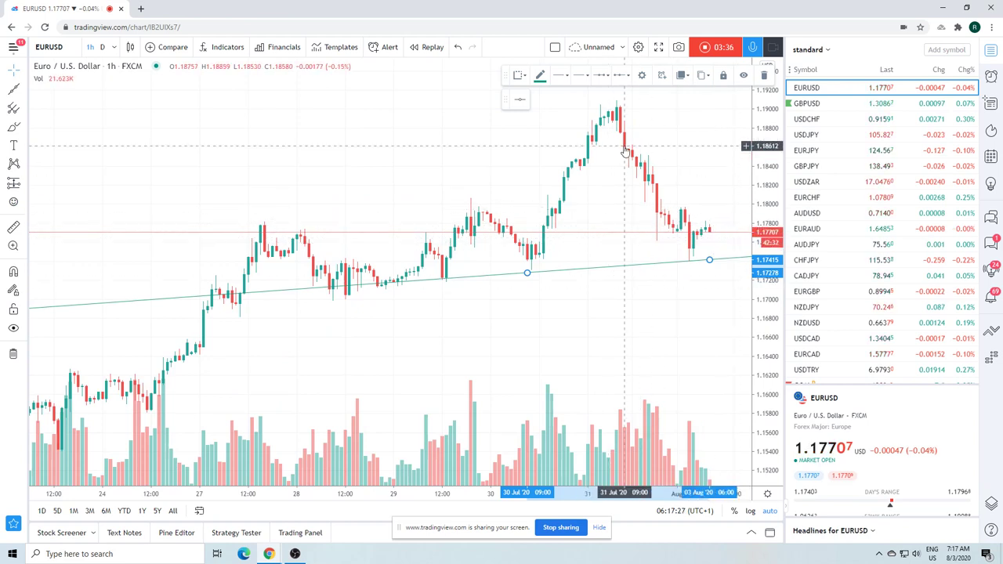
mouse_move(823, 135)
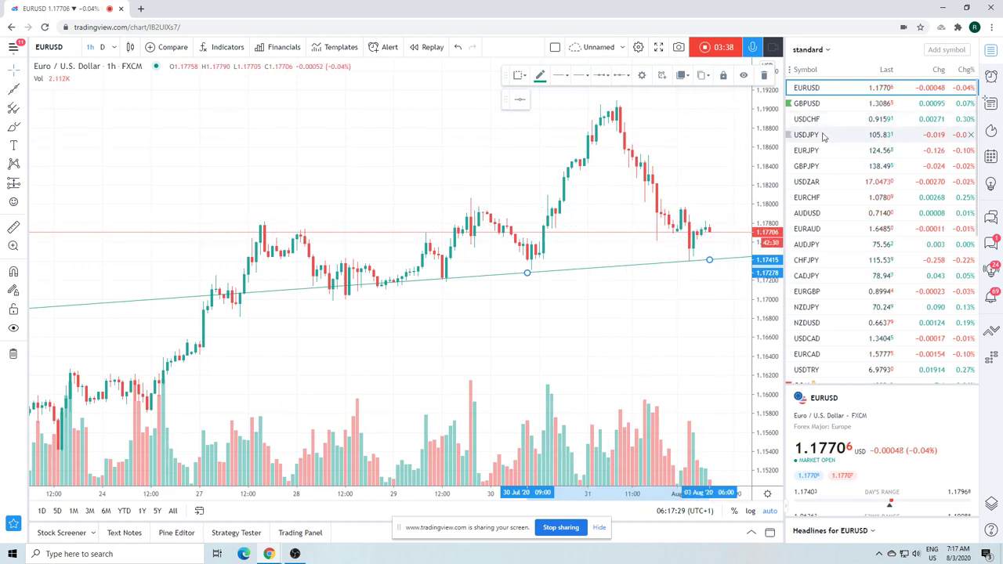
Load USDJPY from the watchlist, keeping the 1h timeframe
click(805, 135)
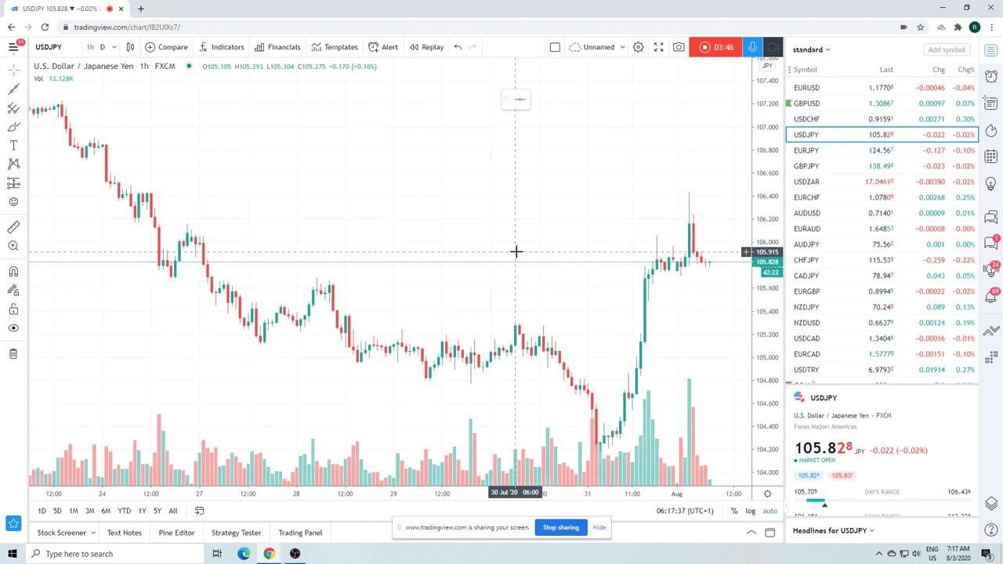
mouse_move(525, 192)
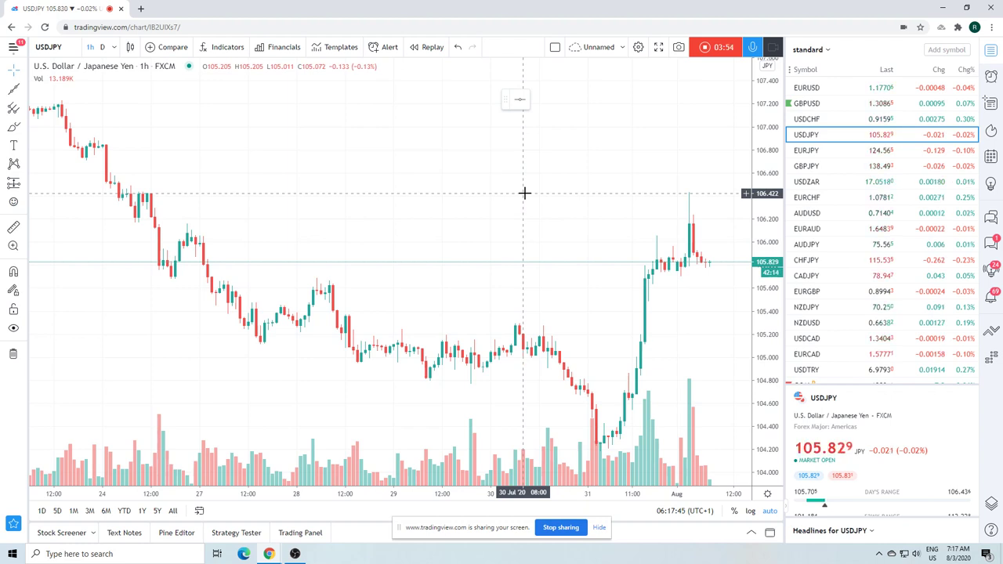
mouse_move(713, 204)
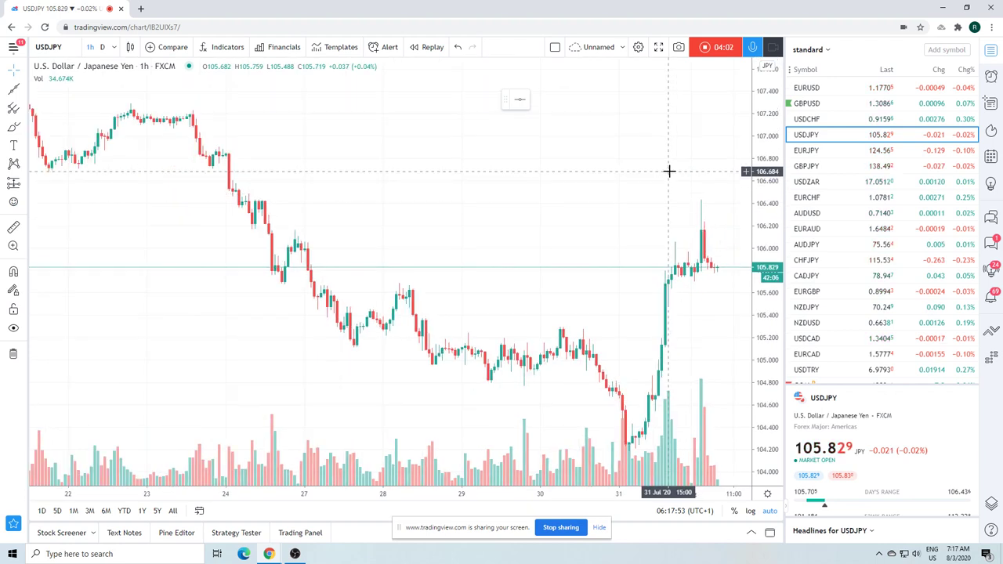
mouse_move(670, 179)
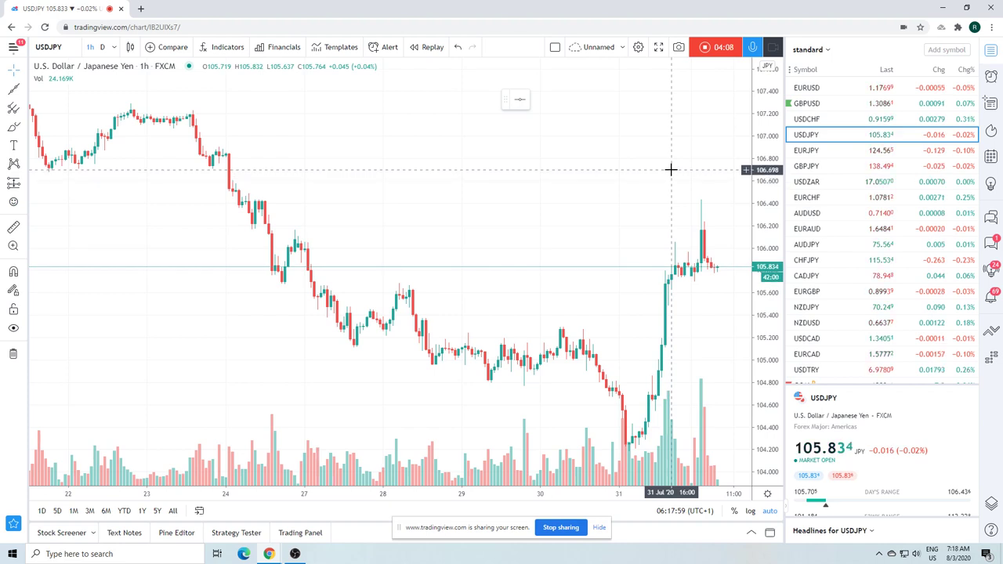
mouse_move(670, 197)
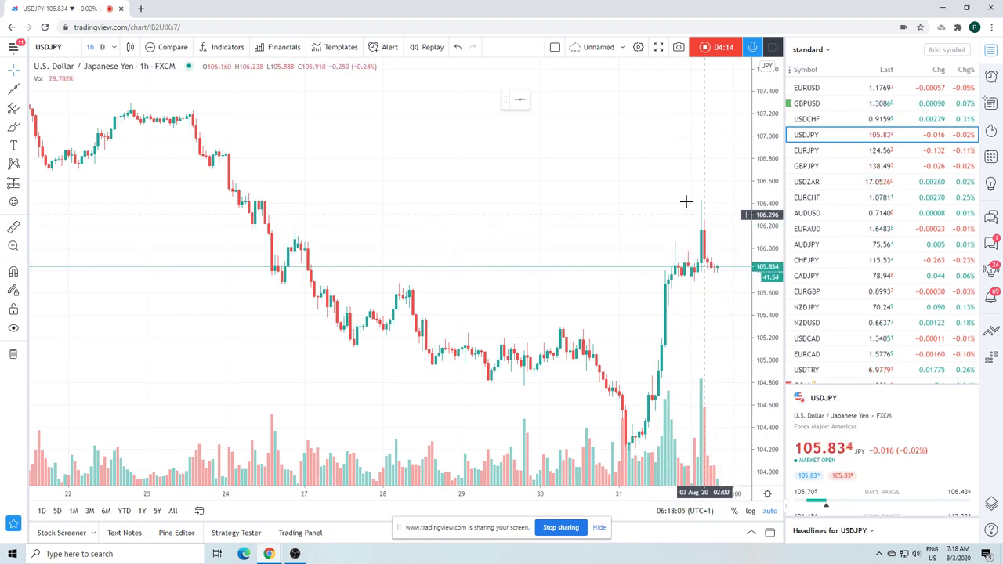
mouse_move(696, 171)
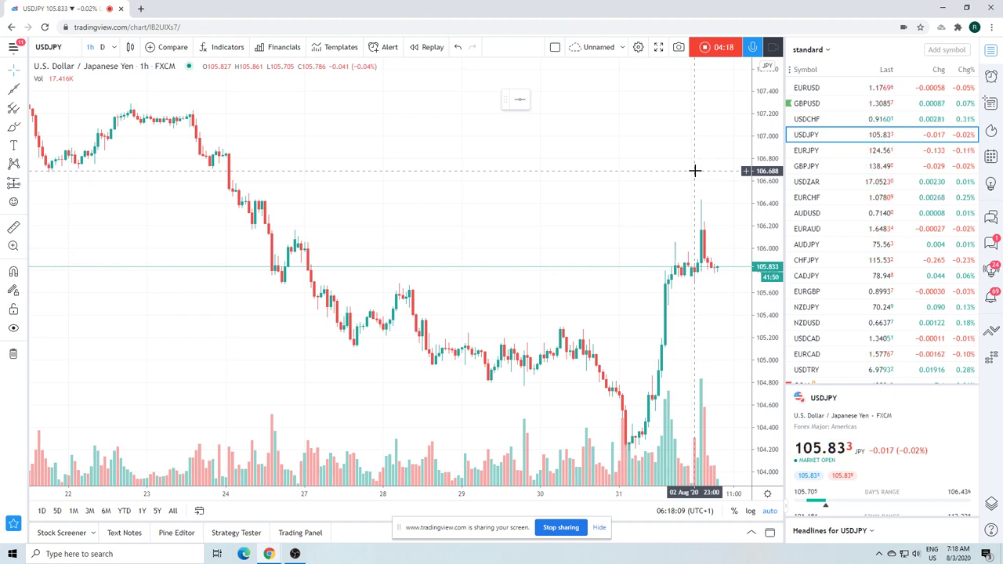
mouse_move(662, 229)
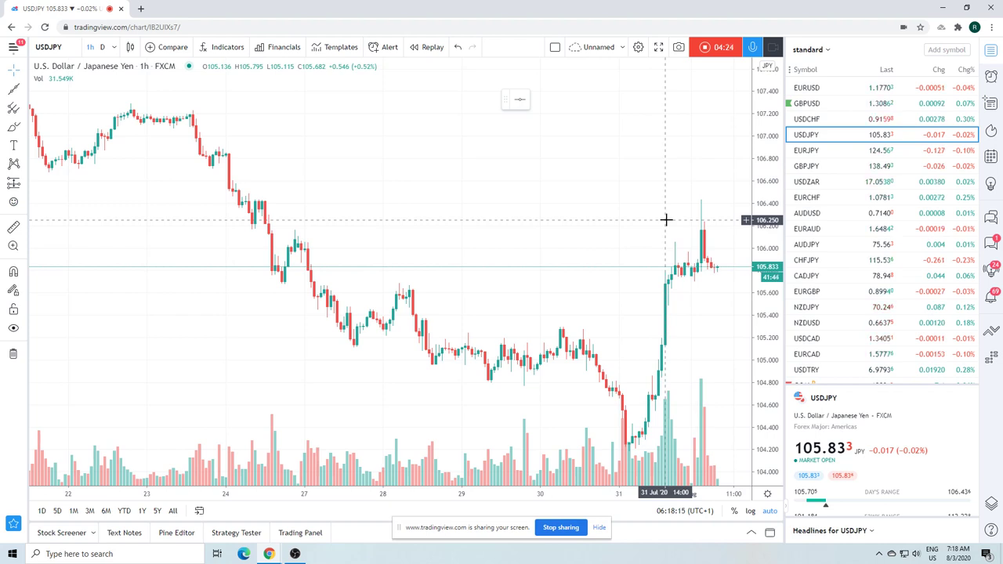
mouse_move(675, 260)
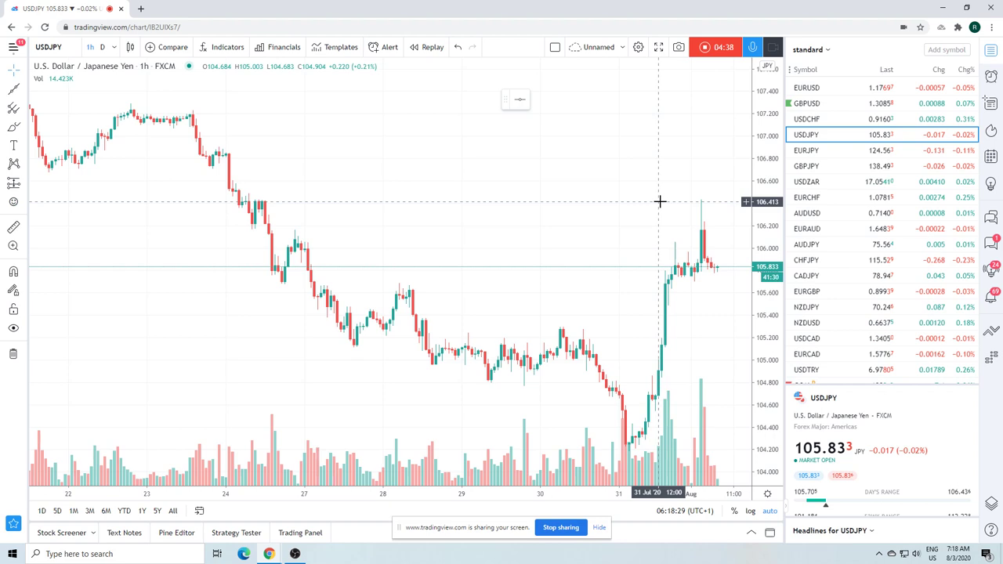
mouse_move(655, 323)
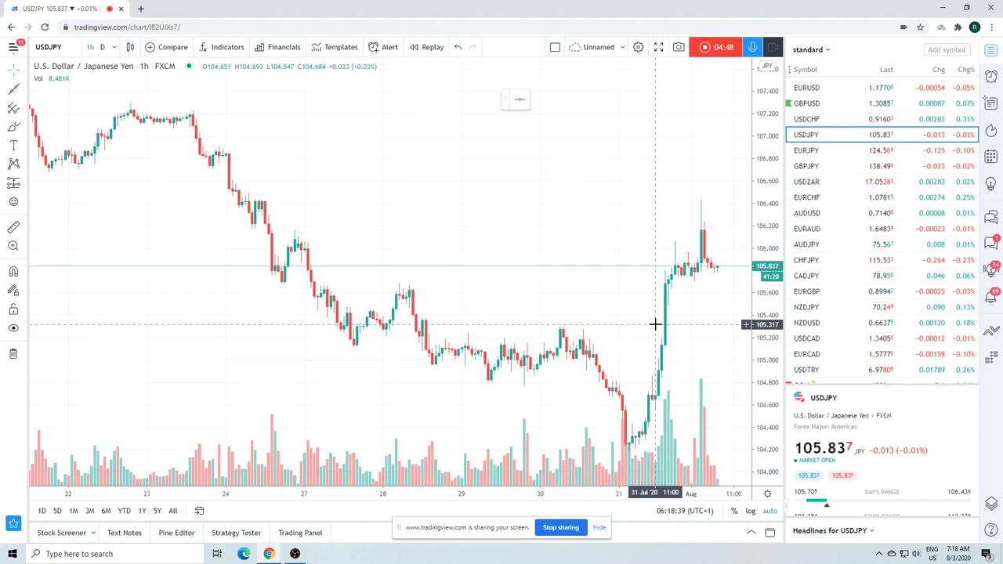
mouse_move(650, 304)
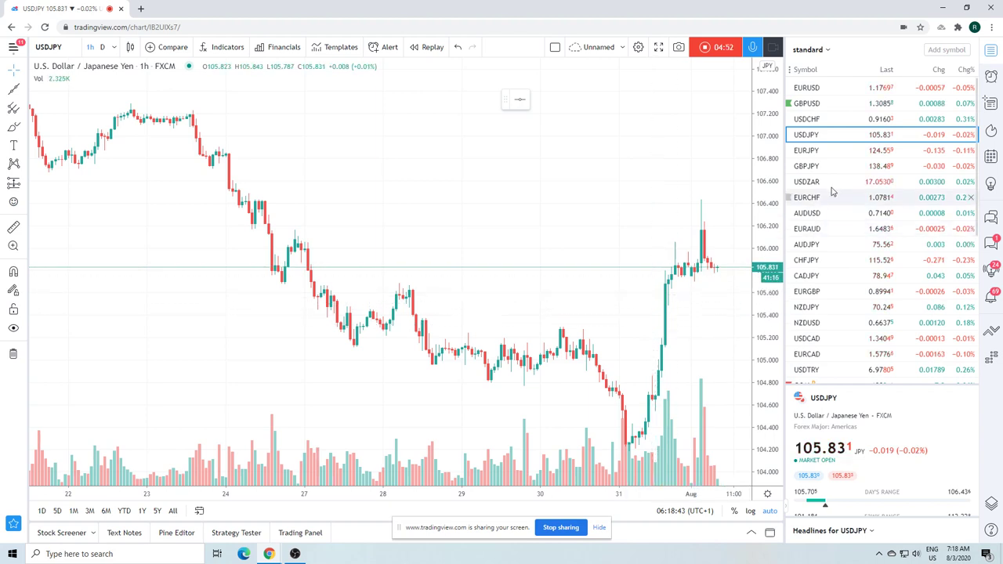
Load EURJPY from the watchlist on the hourly chart
click(806, 150)
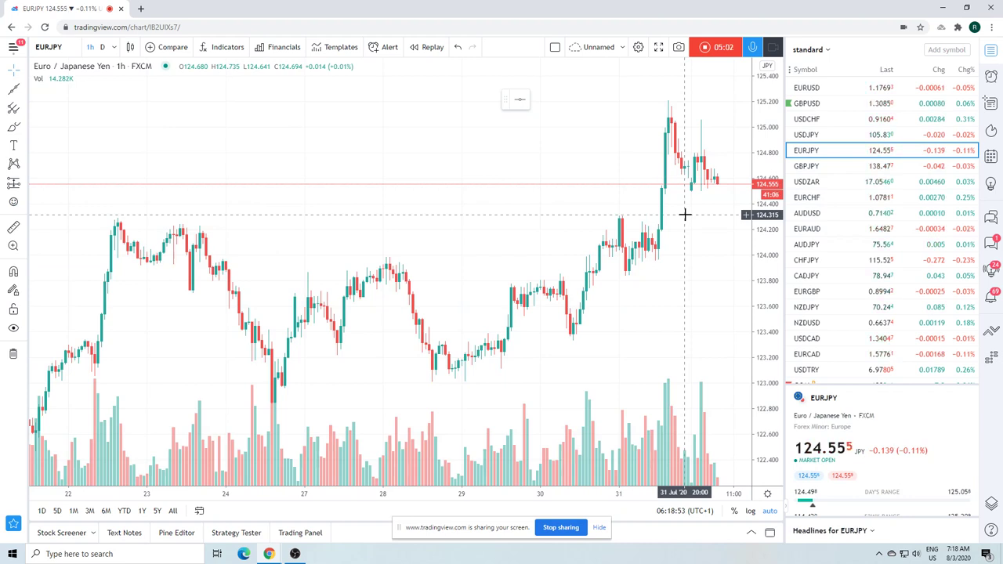
mouse_move(655, 148)
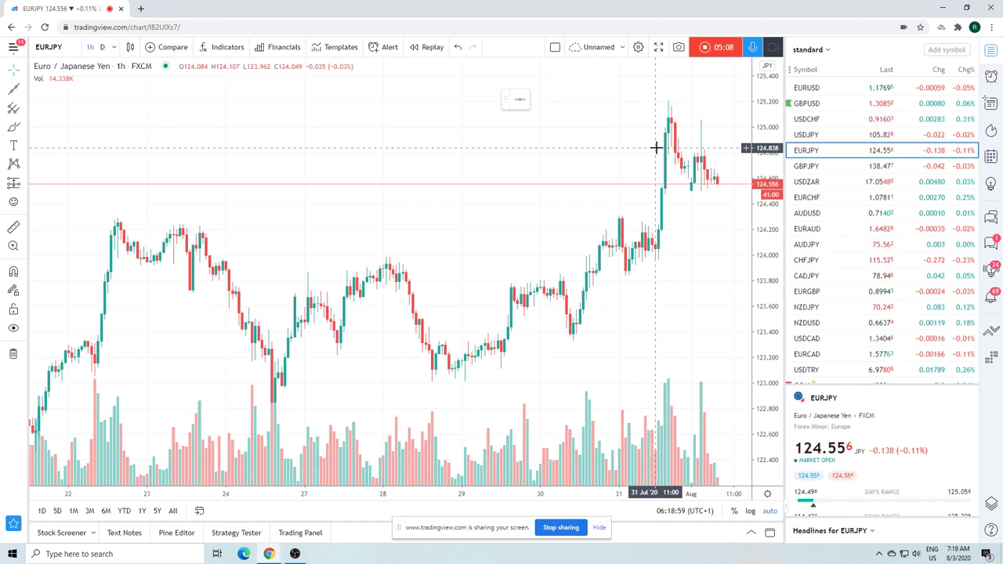
mouse_move(640, 175)
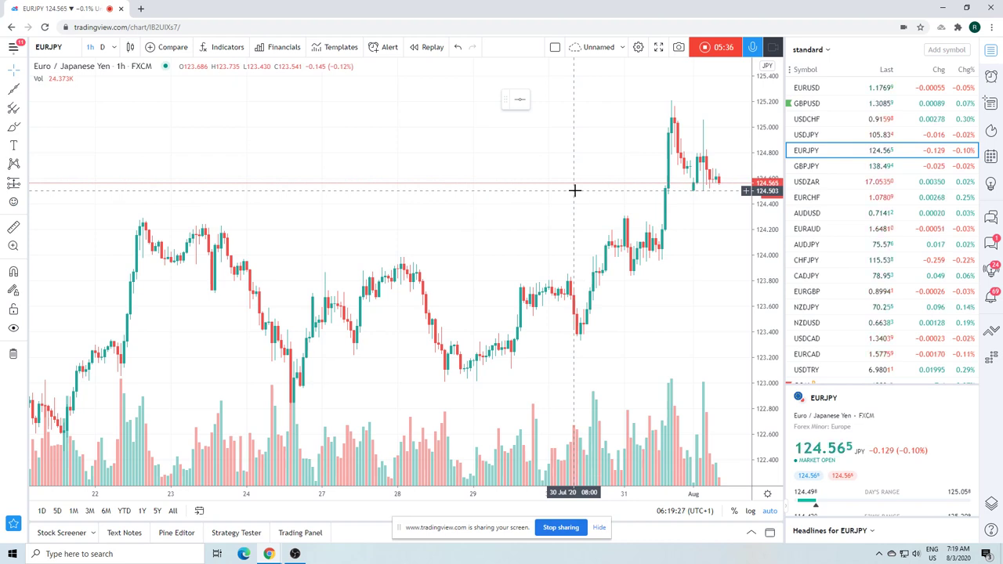
Load GBPJPY and switch the chart to the 1D timeframe
click(806, 166)
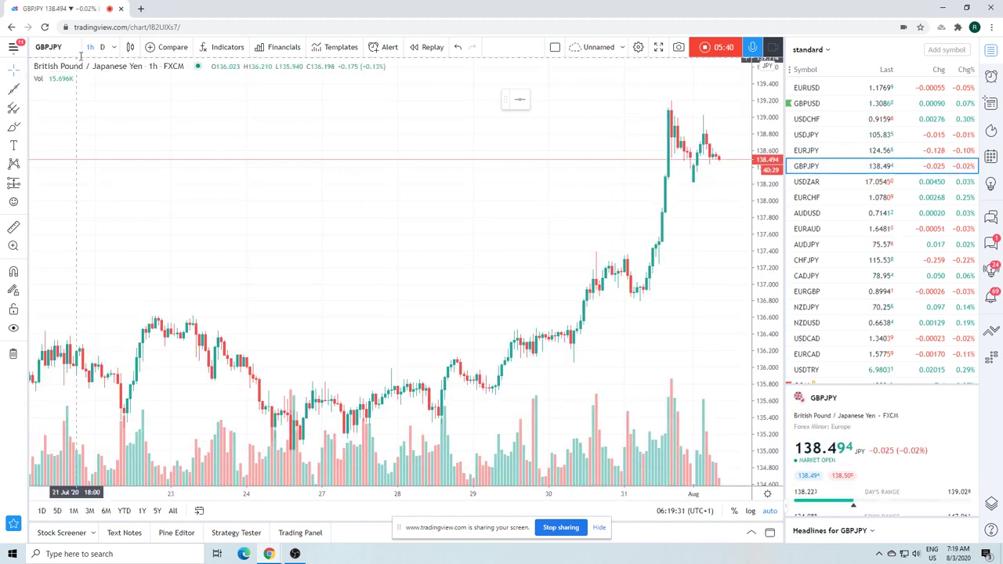
click(102, 47)
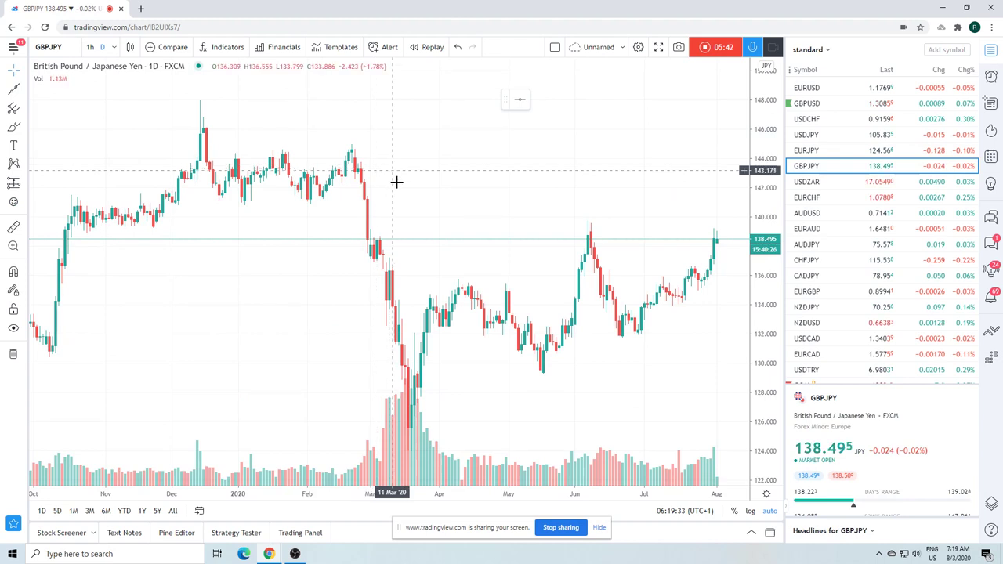
mouse_move(407, 220)
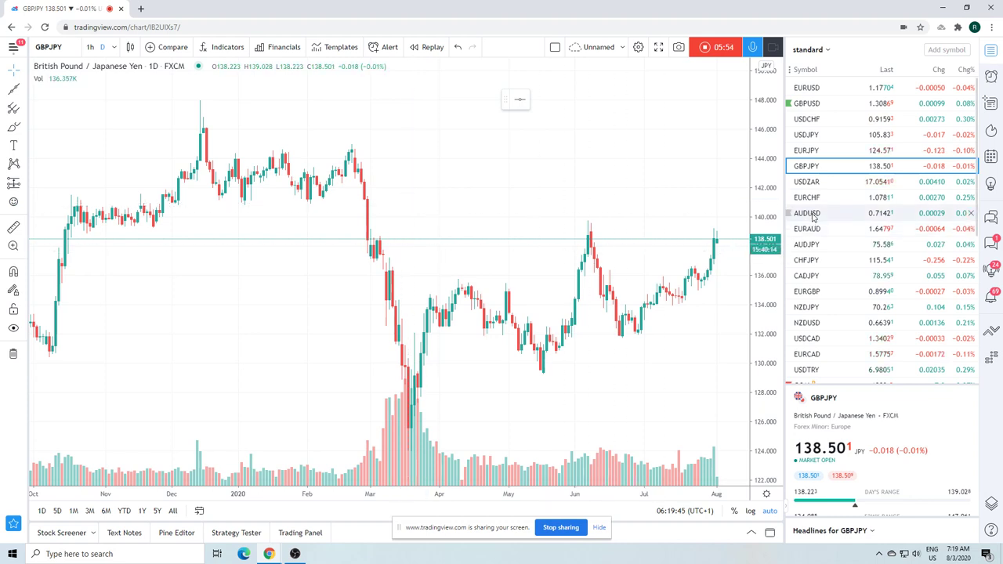
Review USDZAR from the watchlist, then load AUDUSD on the hourly chart
click(806, 182)
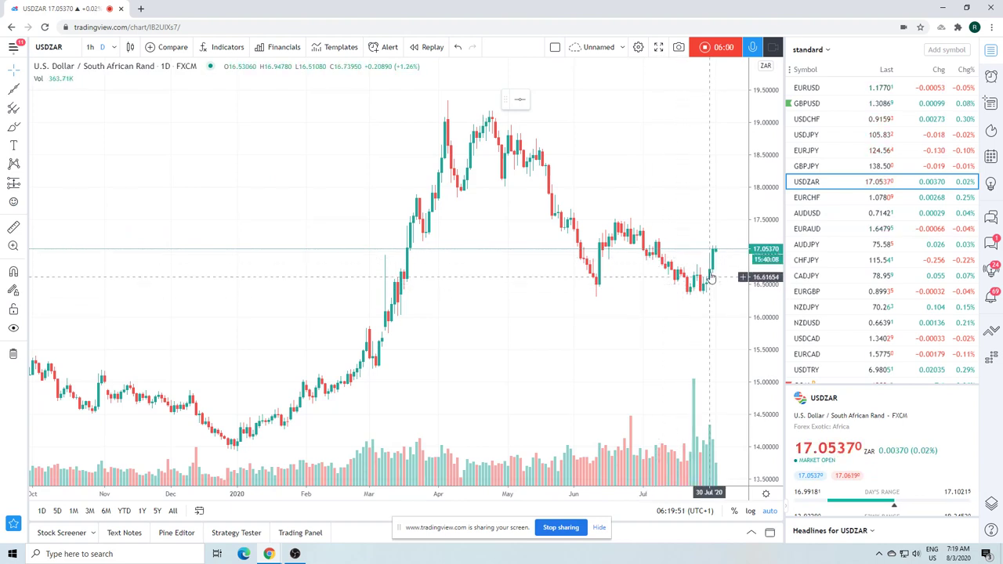
mouse_move(687, 263)
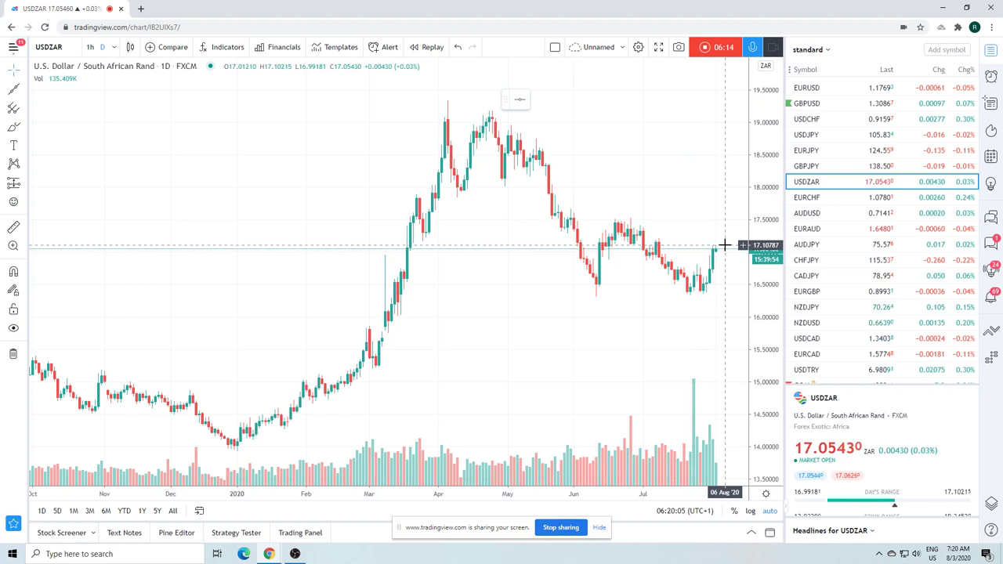
mouse_move(637, 103)
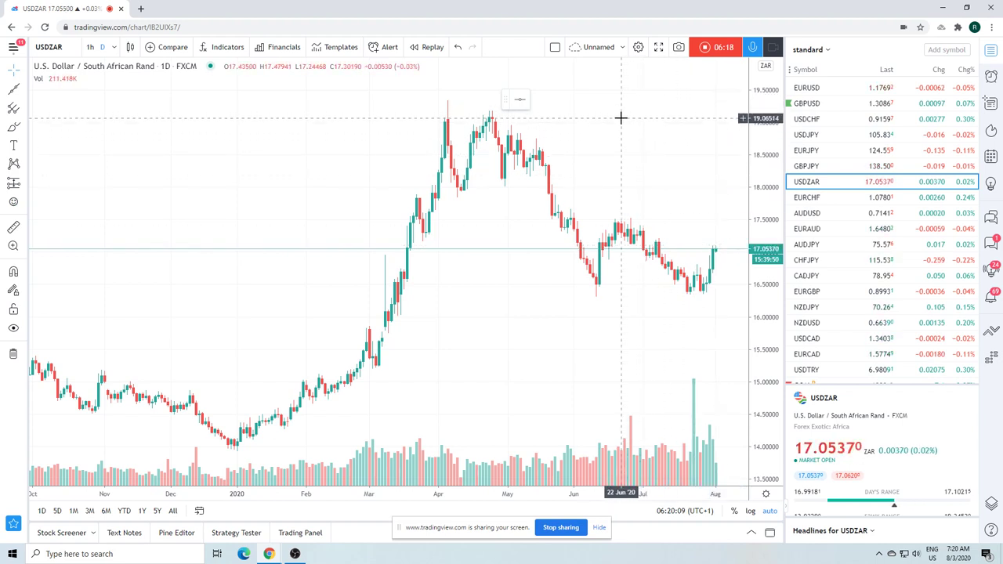
mouse_move(605, 100)
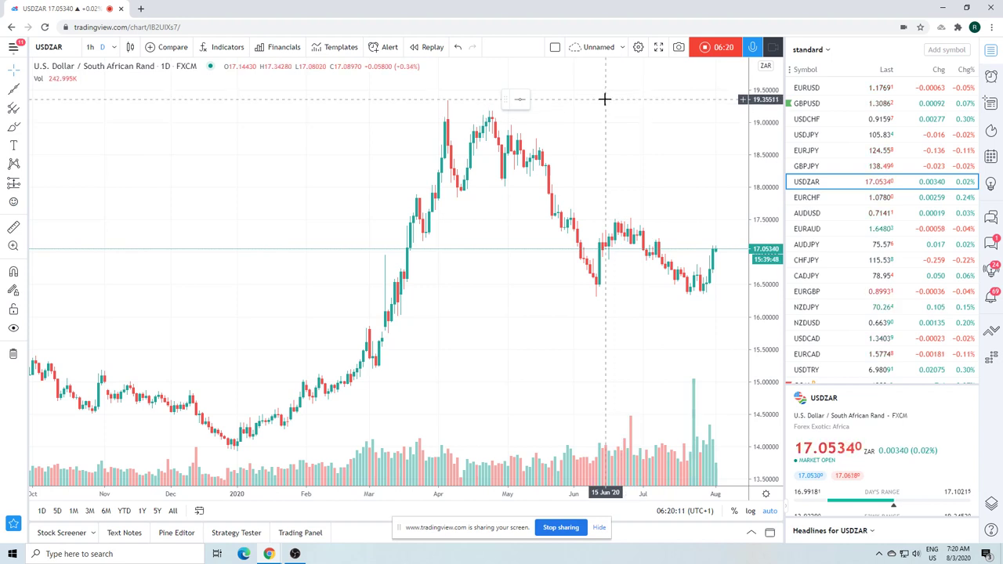
mouse_move(601, 118)
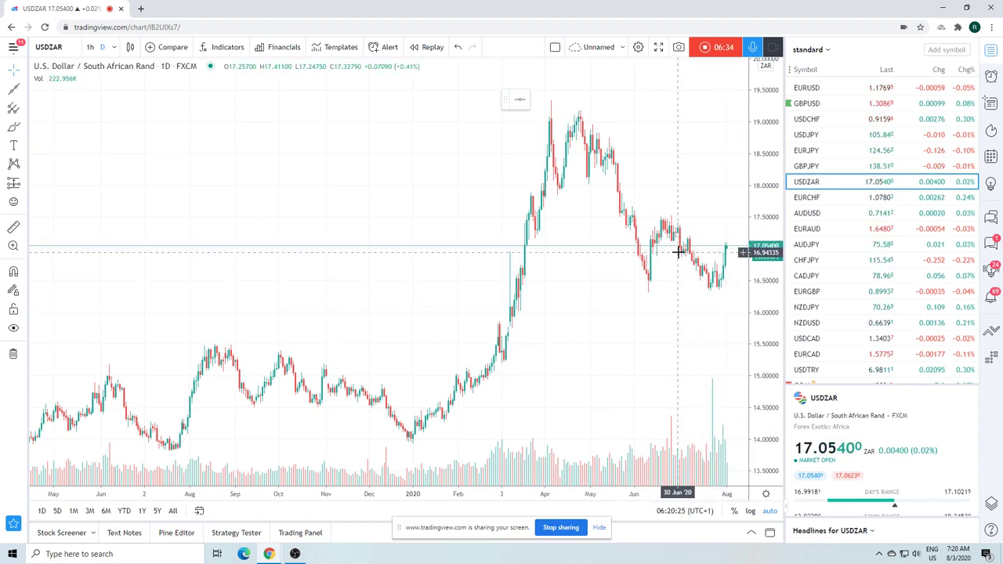
mouse_move(579, 251)
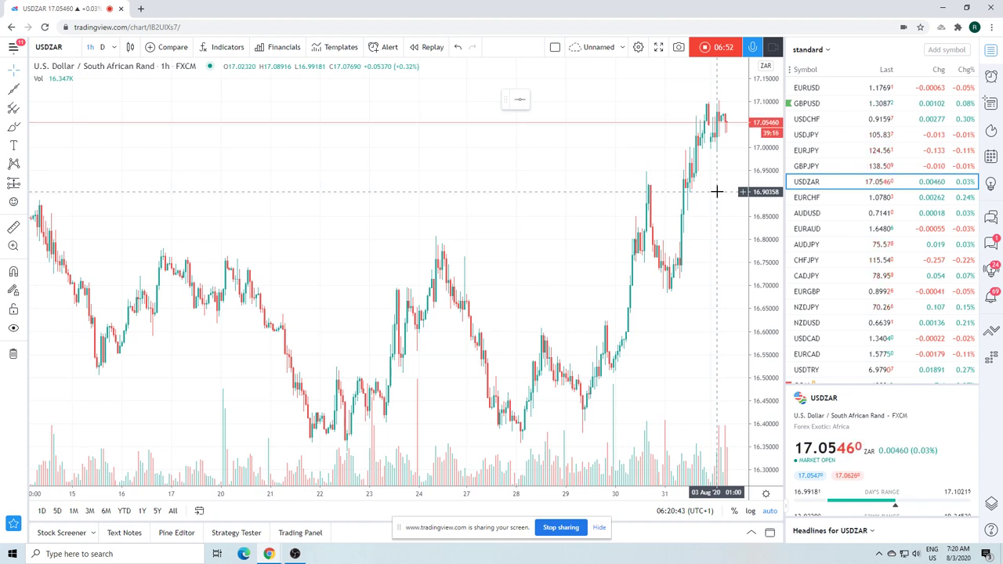
mouse_move(668, 179)
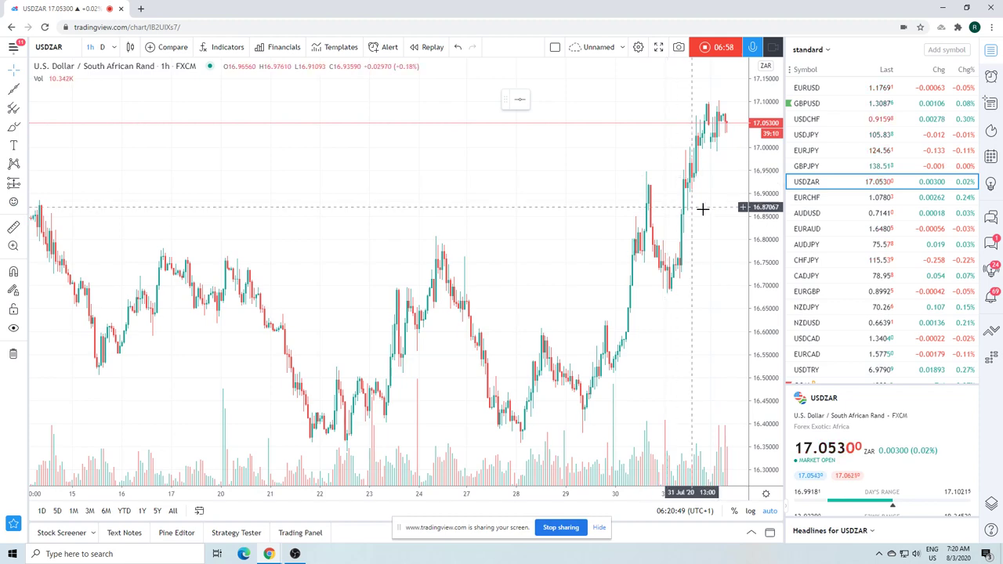
click(806, 213)
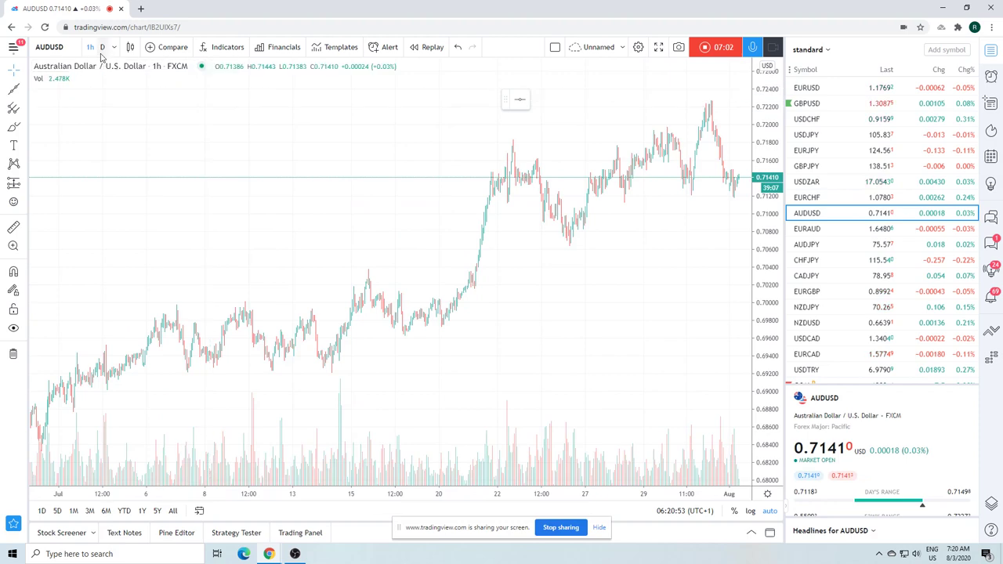
Switch the AUDUSD chart to the 1D timeframe
click(104, 47)
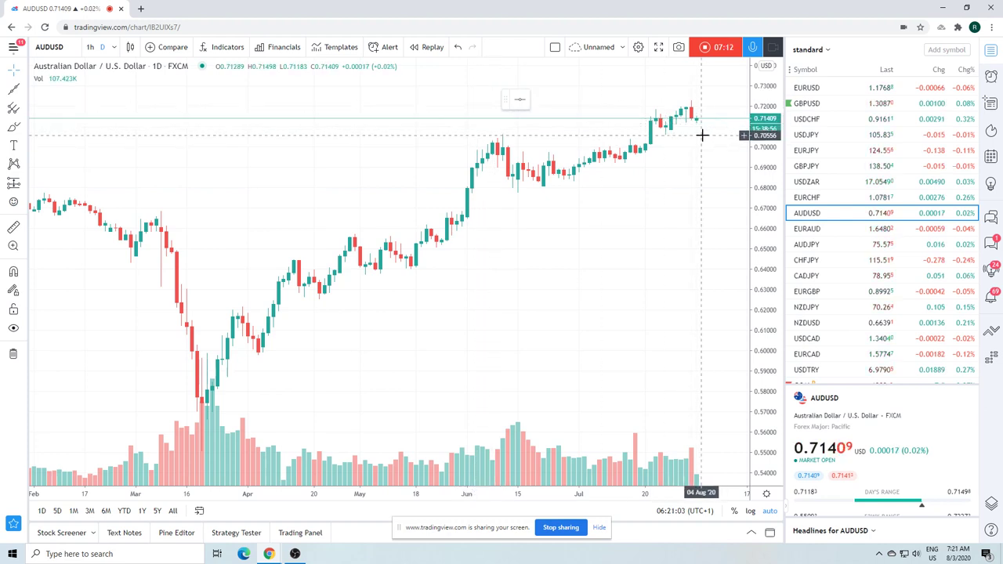
mouse_move(683, 189)
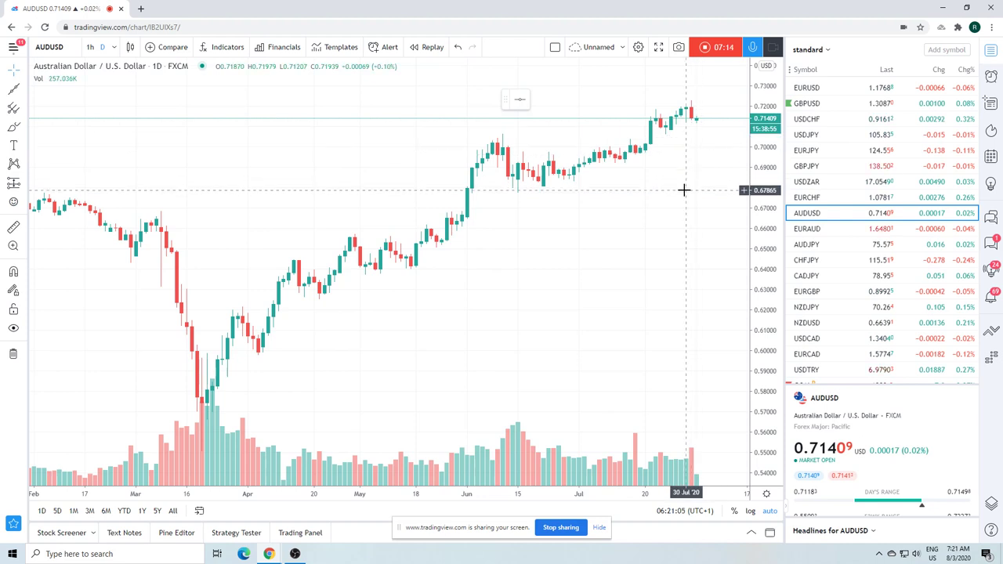
mouse_move(702, 165)
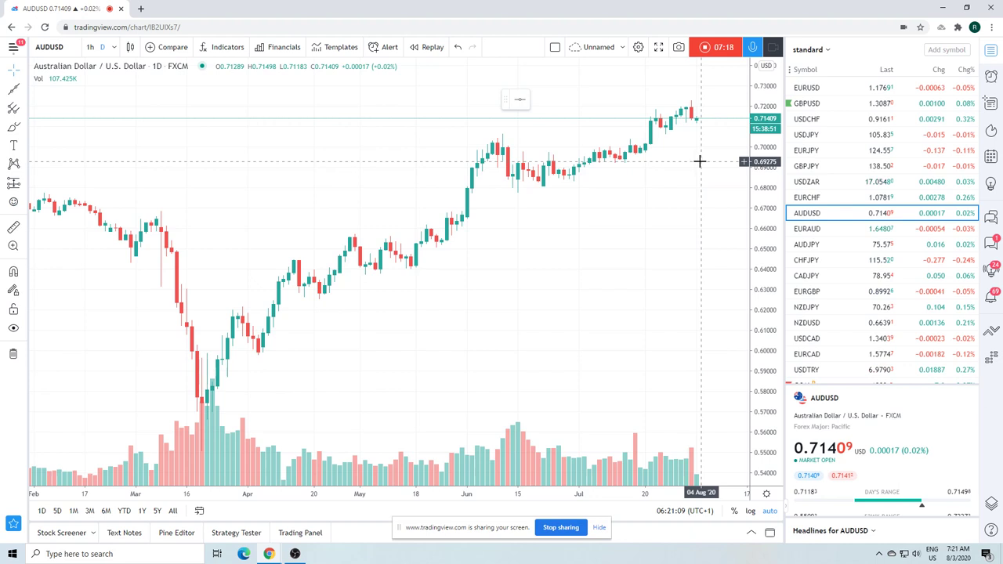
mouse_move(708, 122)
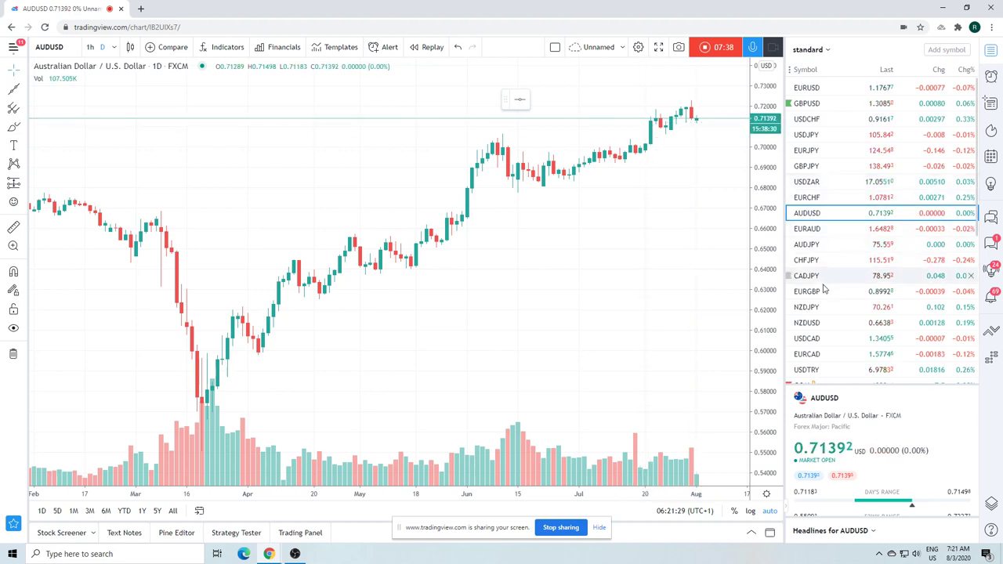
Load EURAUD from the watchlist on the daily chart
click(807, 229)
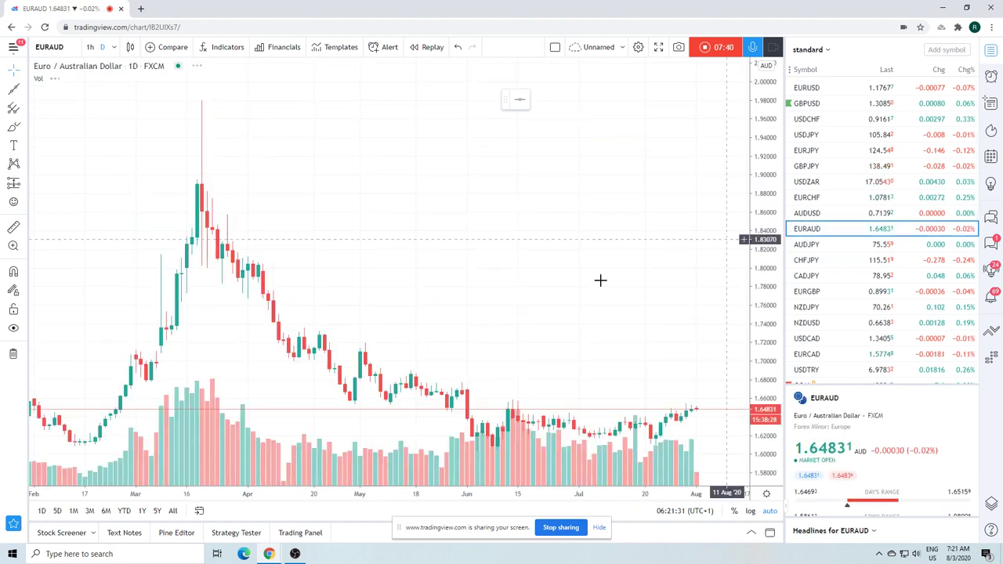
mouse_move(688, 401)
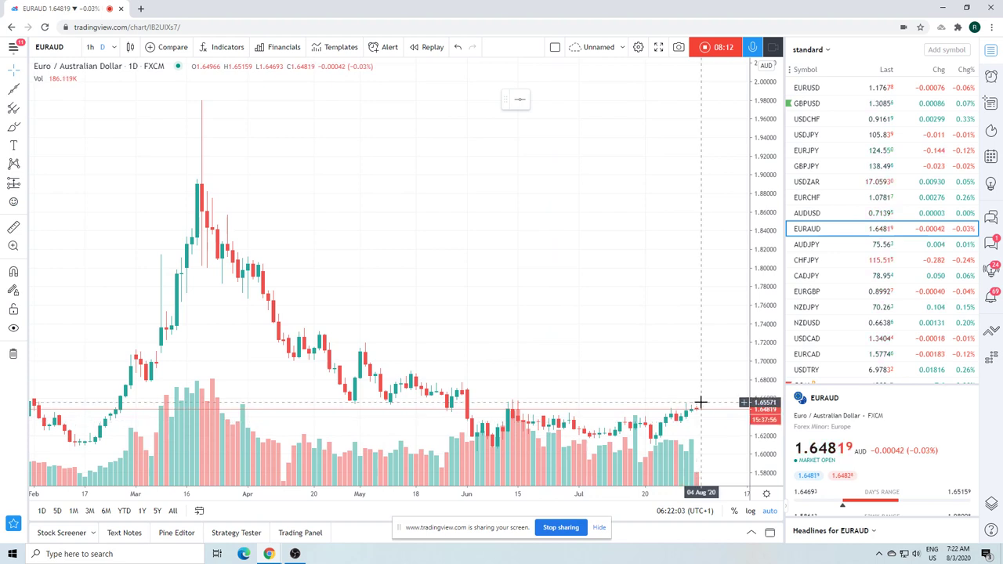
mouse_move(641, 376)
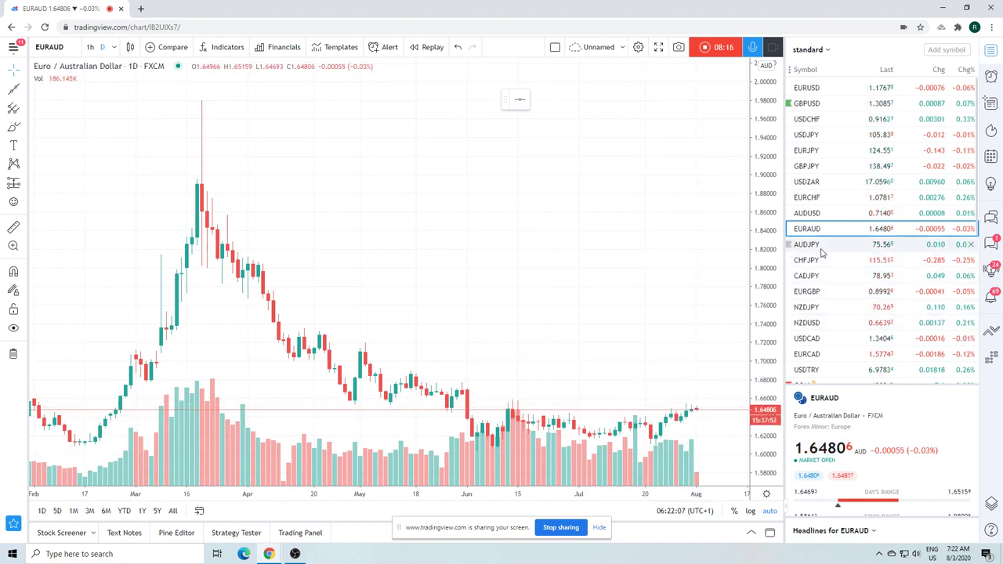
Check AUDJPY daily briefly, then load the USDCAD daily chart
click(807, 245)
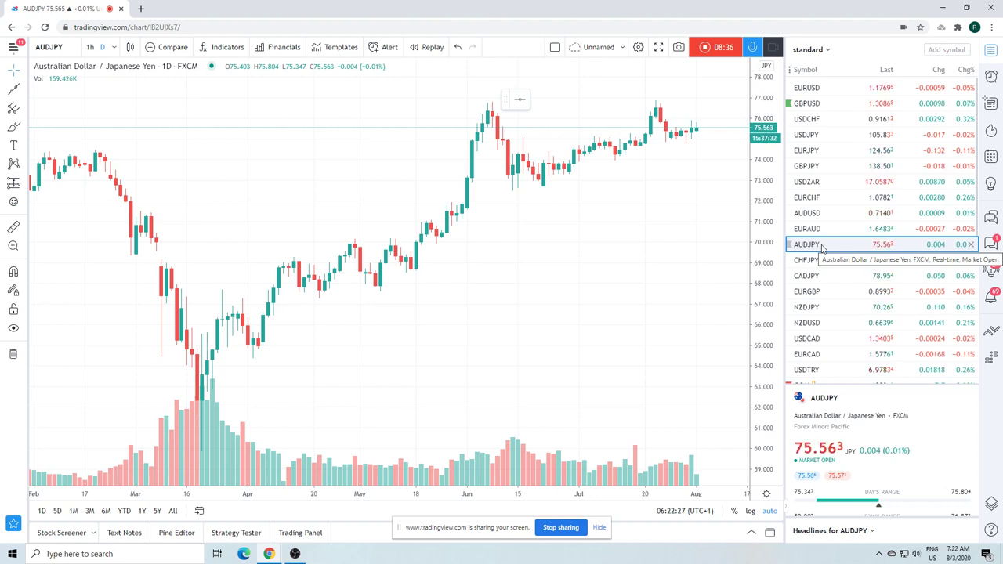
click(807, 286)
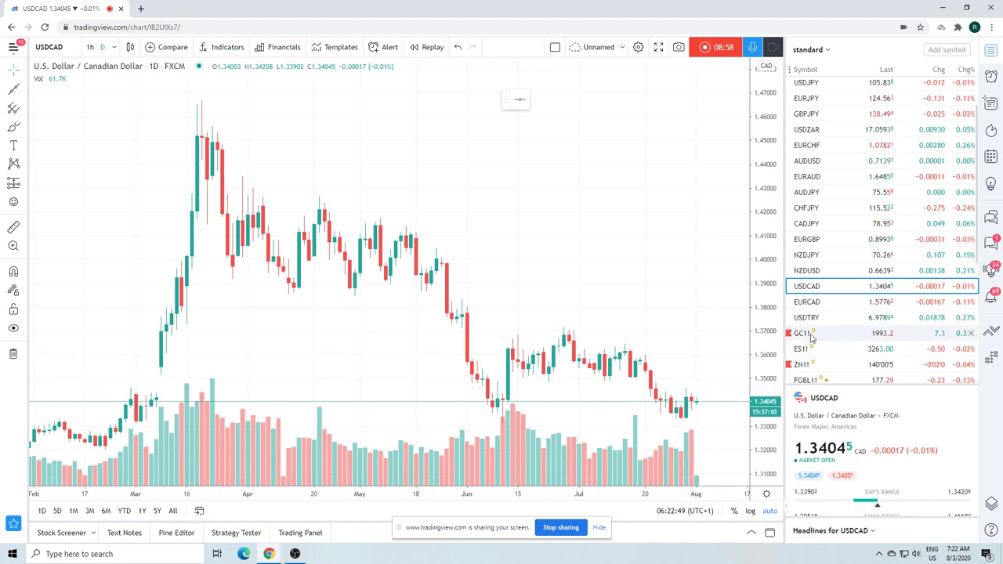
Load gold futures GC1! from the watchlist on the daily chart
click(802, 332)
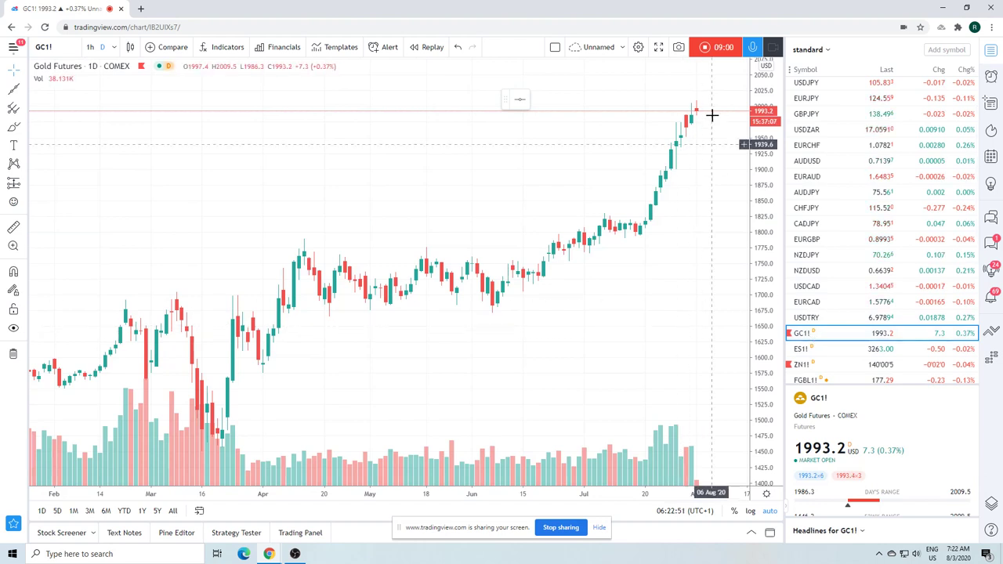
mouse_move(708, 100)
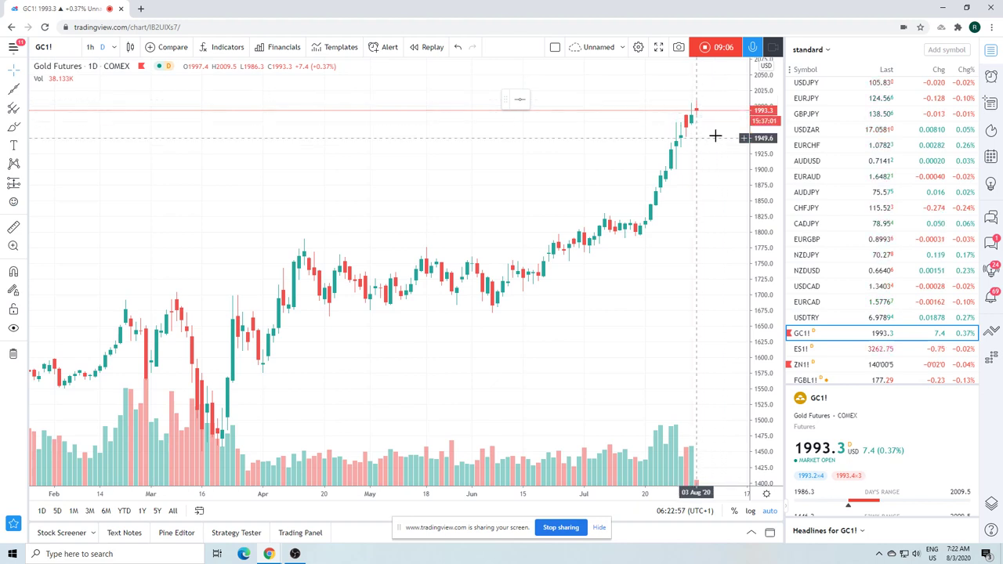
mouse_move(689, 276)
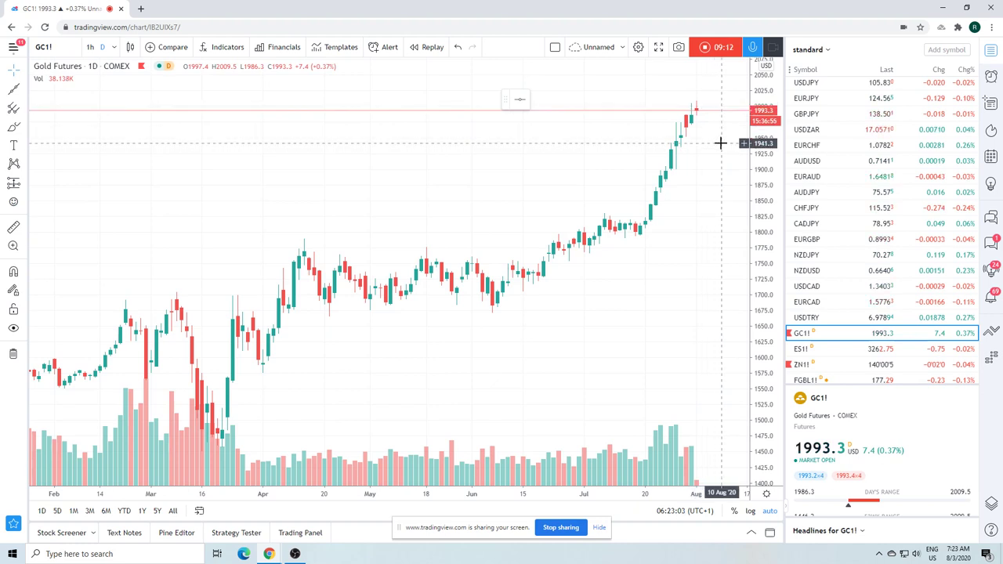
mouse_move(714, 139)
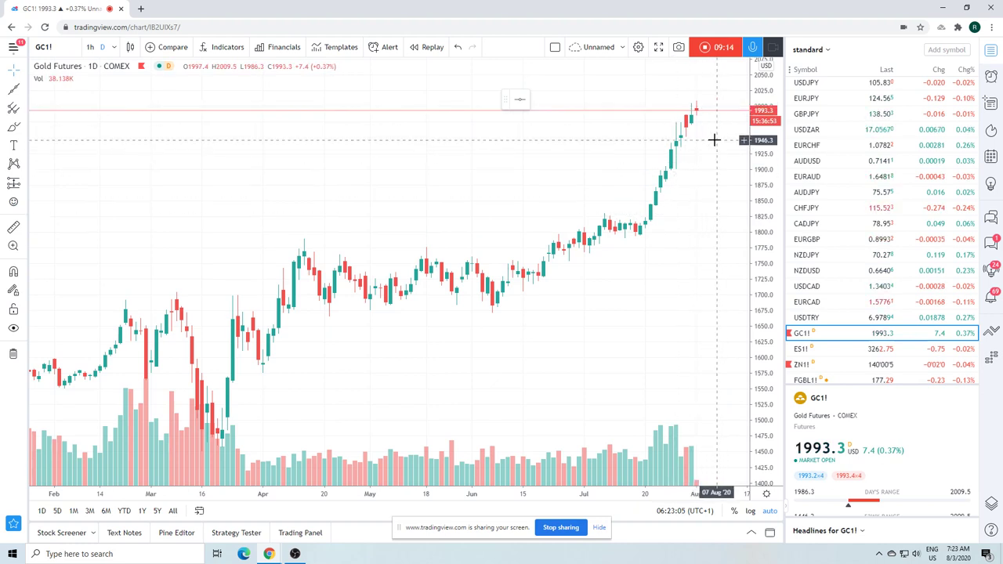
mouse_move(711, 138)
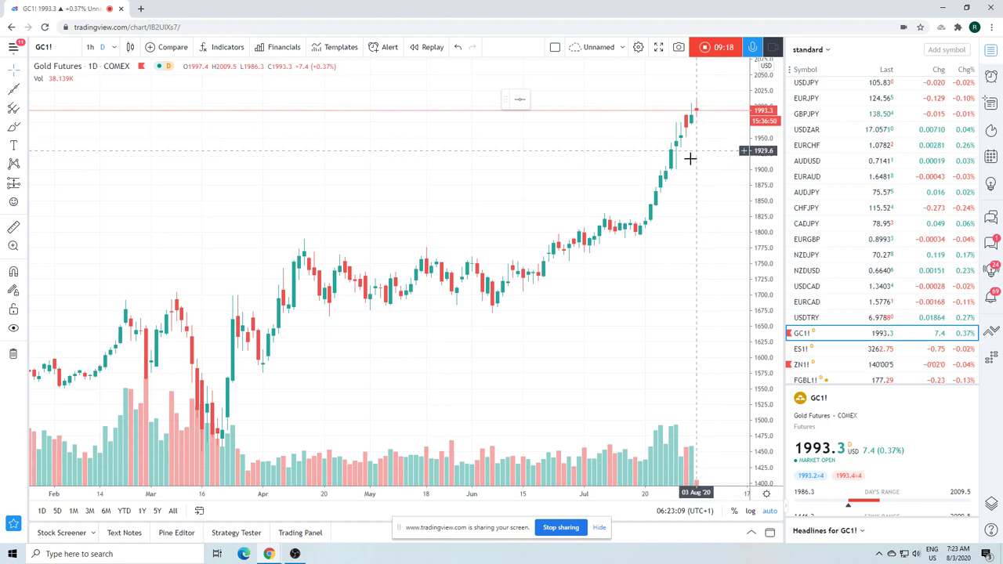
mouse_move(671, 349)
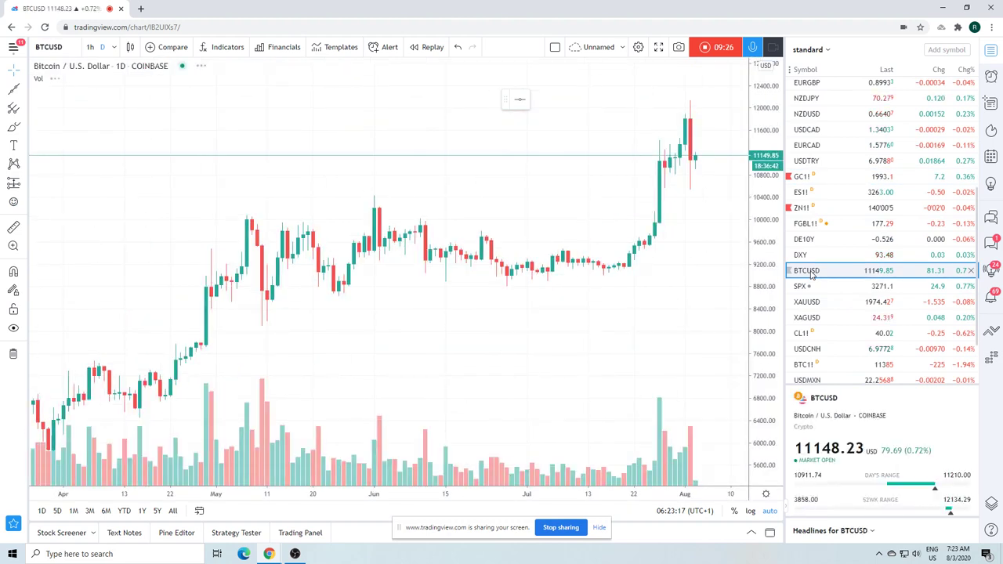
mouse_move(719, 100)
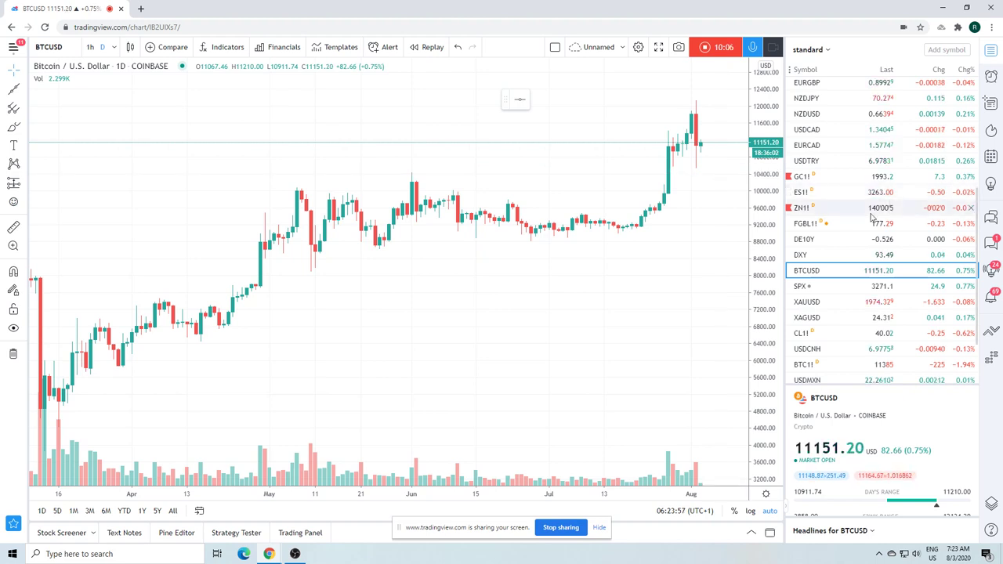
Scroll the bitcoin daily chart to view the run-up above 11,000 into early August
scroll(down, 3)
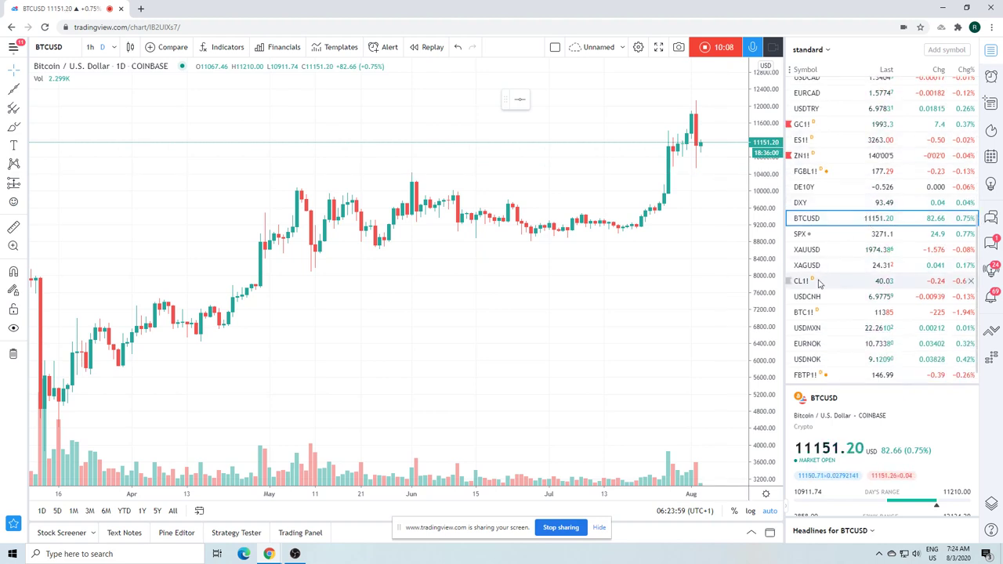
Load the CL1! crude oil futures daily chart from the watchlist, price near 40
click(801, 281)
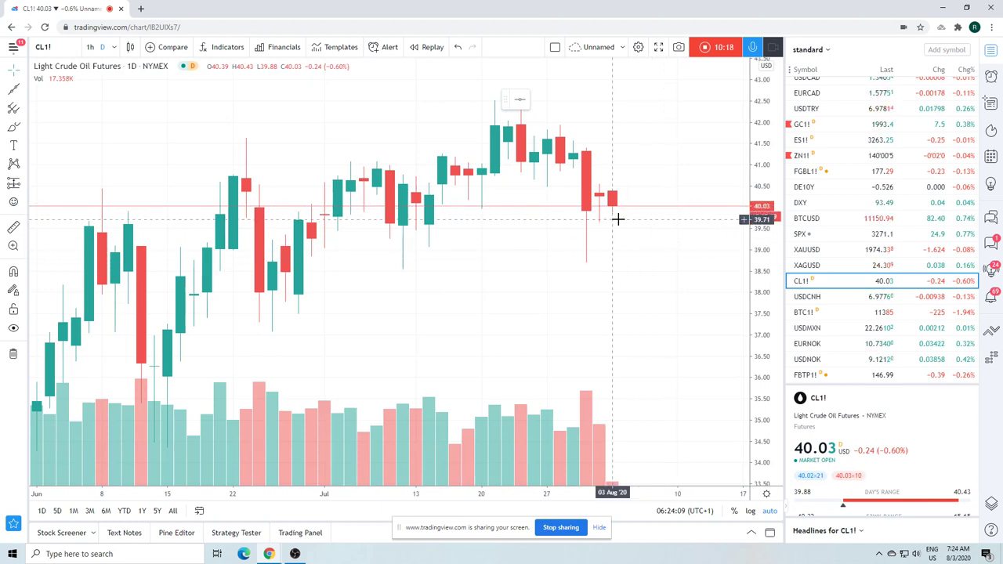
mouse_move(627, 213)
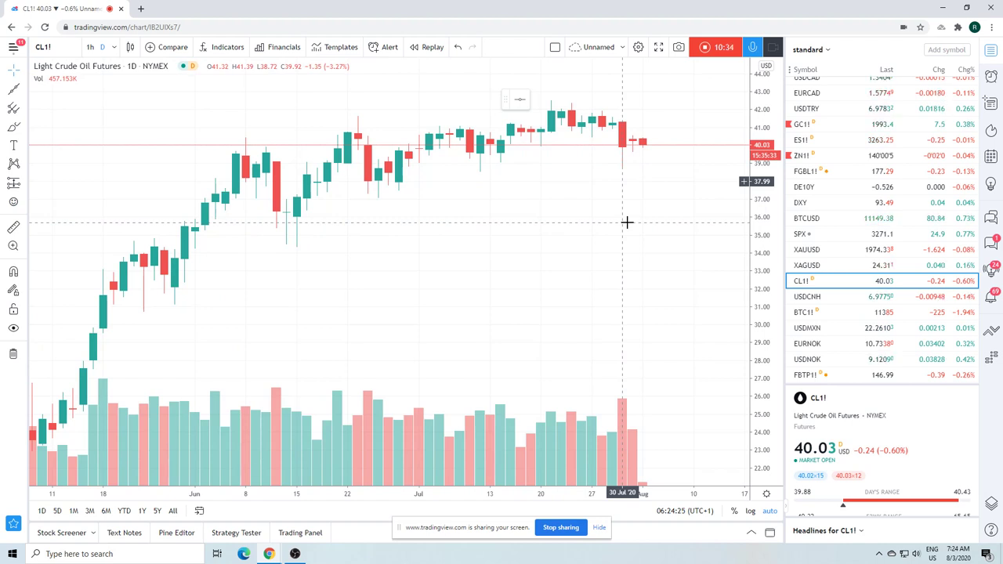
mouse_move(615, 216)
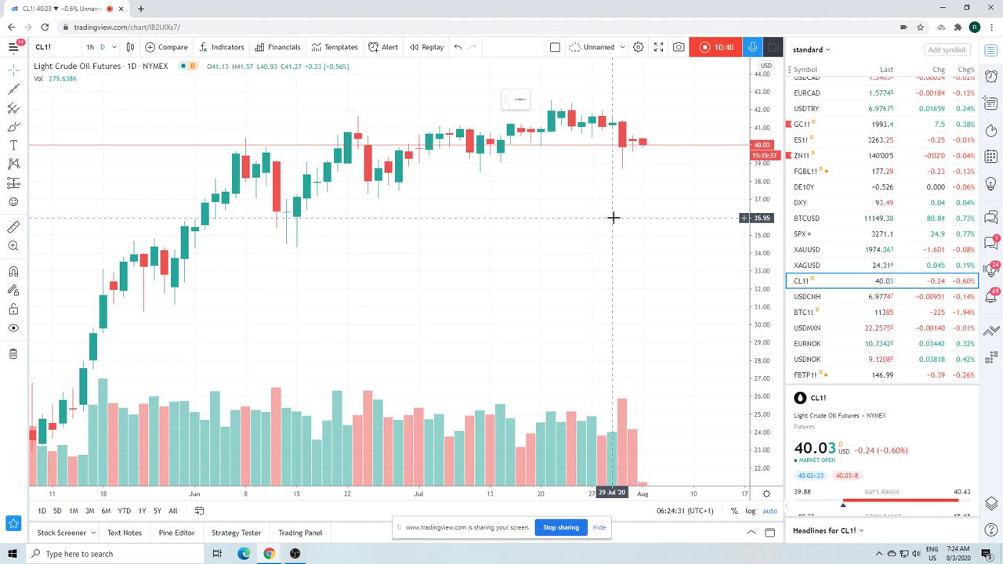
mouse_move(603, 210)
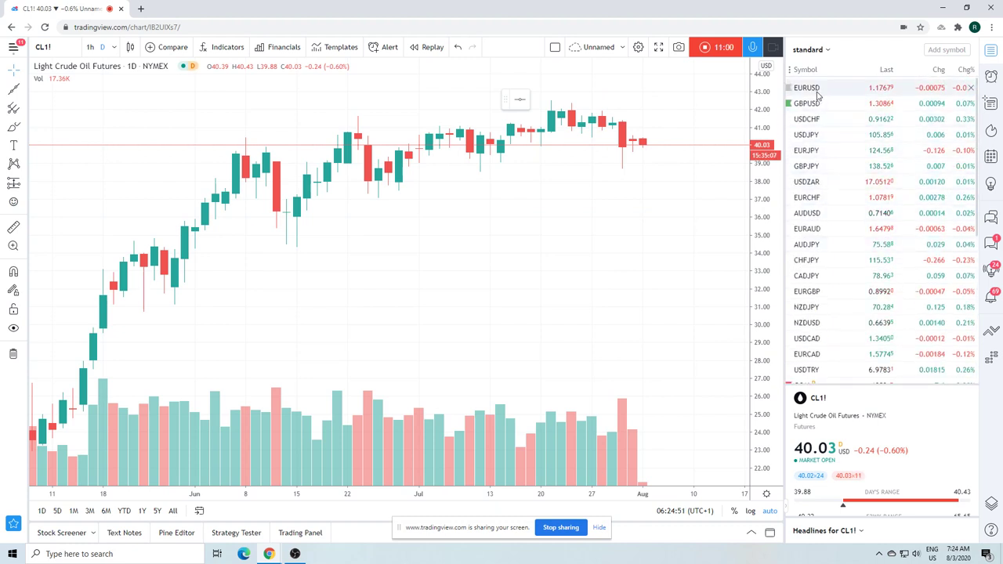
scroll(down, 3)
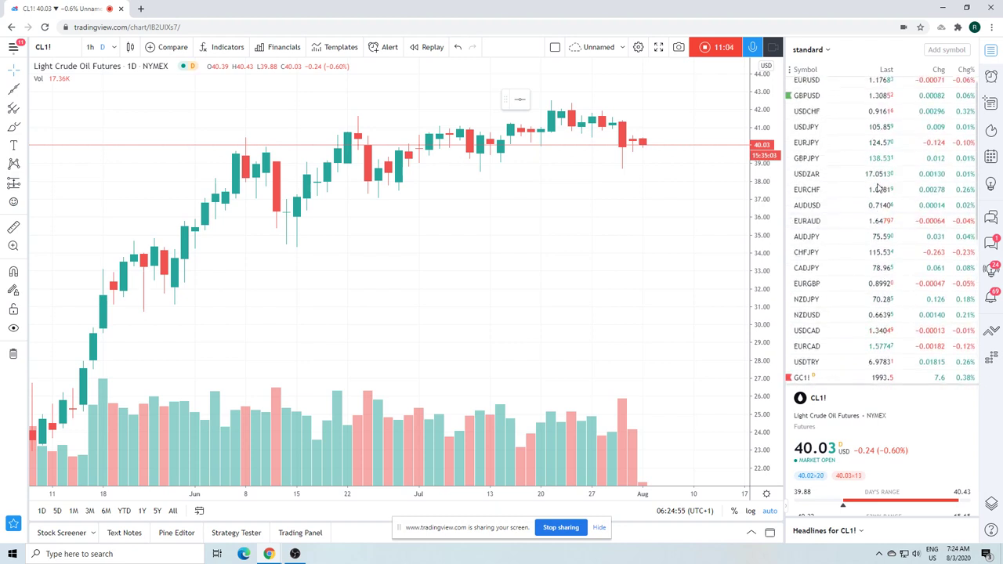
Load the USDJPY daily chart from the watchlist showing the late-July plunge and rebound
click(805, 135)
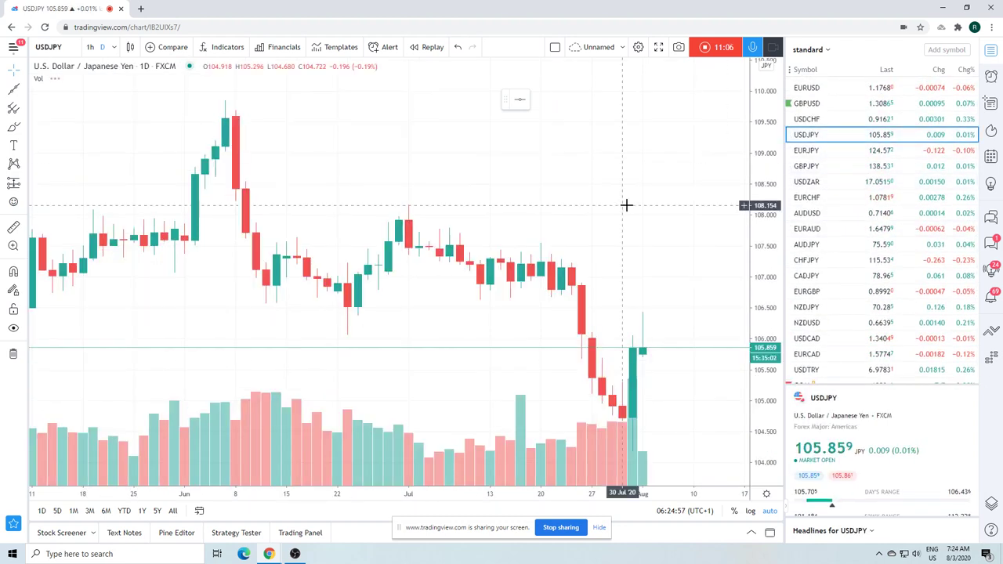
mouse_move(550, 207)
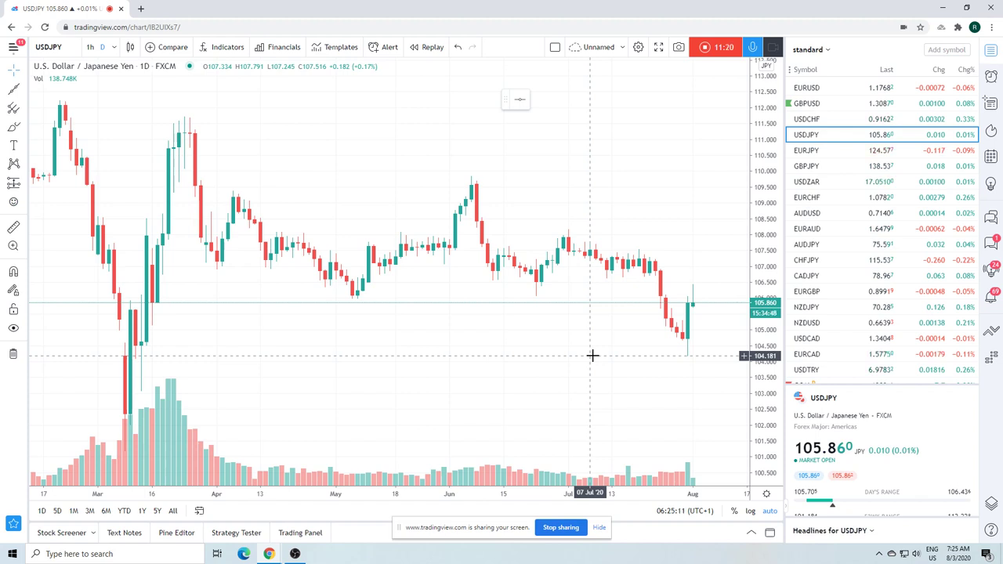
mouse_move(595, 345)
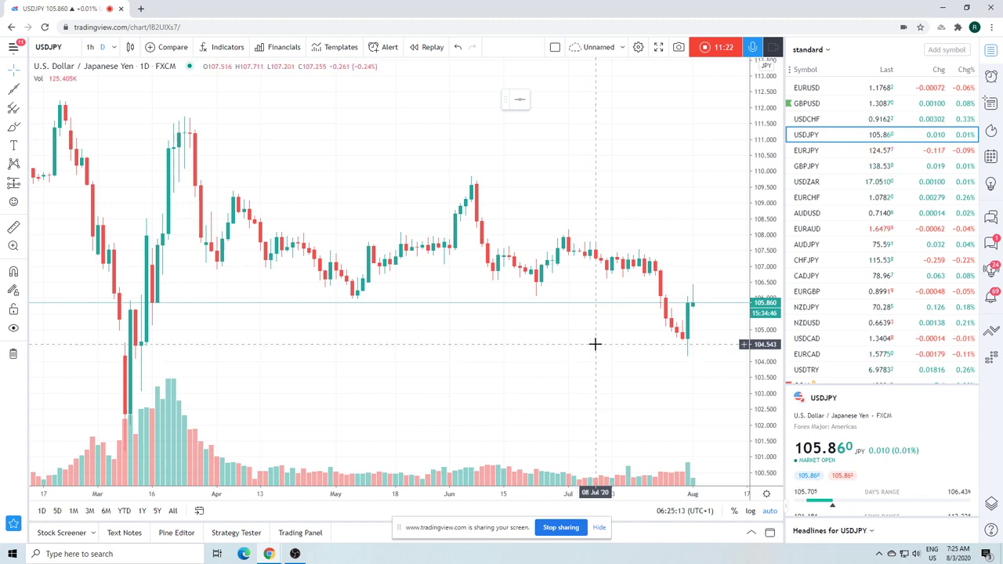
mouse_move(577, 317)
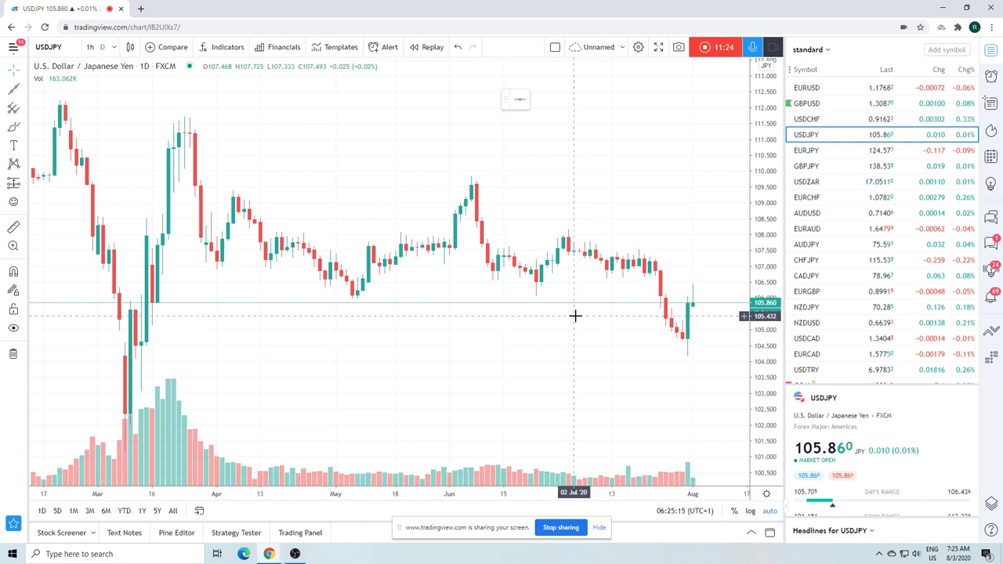
mouse_move(580, 232)
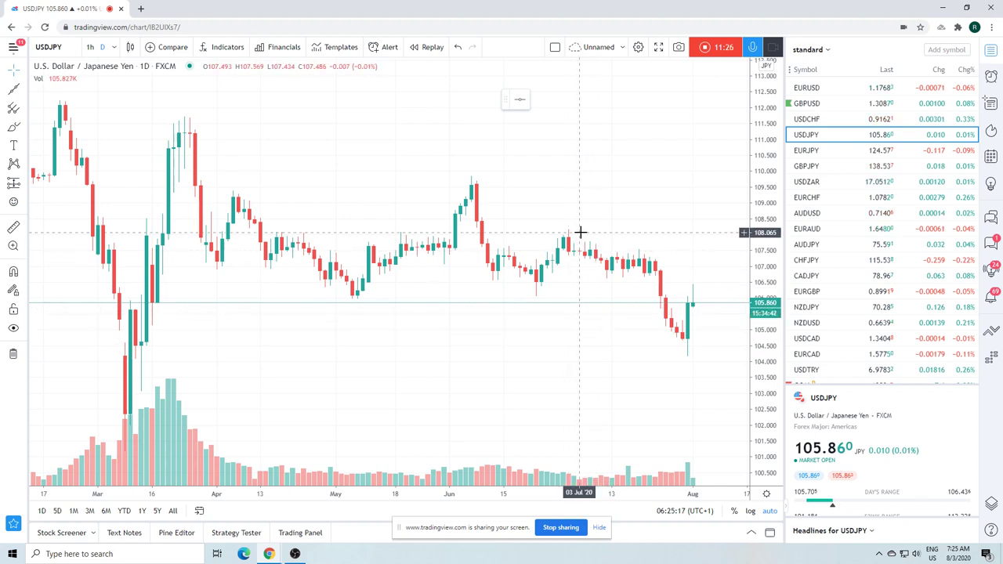